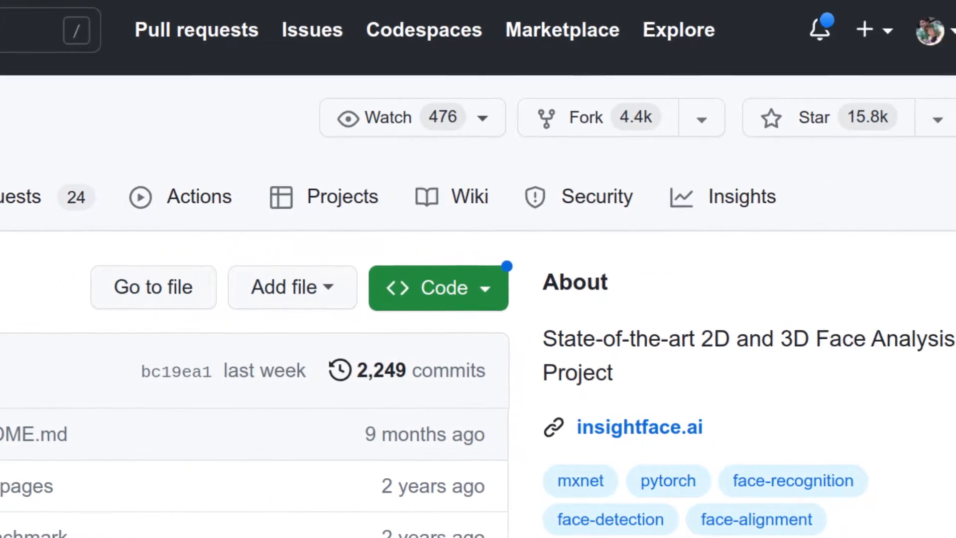
- Follow the insightface.ai link in the repository's About sidebar to the project website
left_click(639, 427)
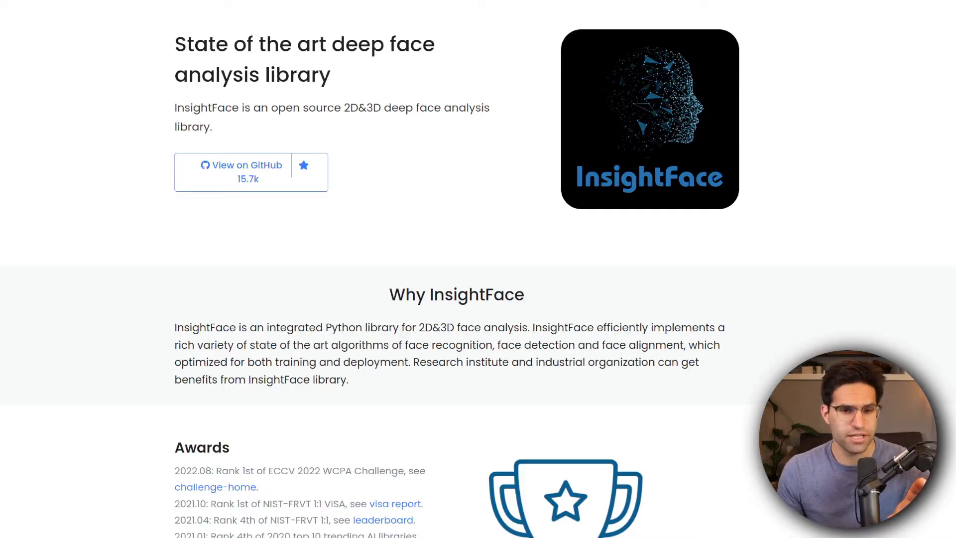
- Scroll past Why InsightFace and Awards, then return to the project's GitHub repository
scroll("down", 3)
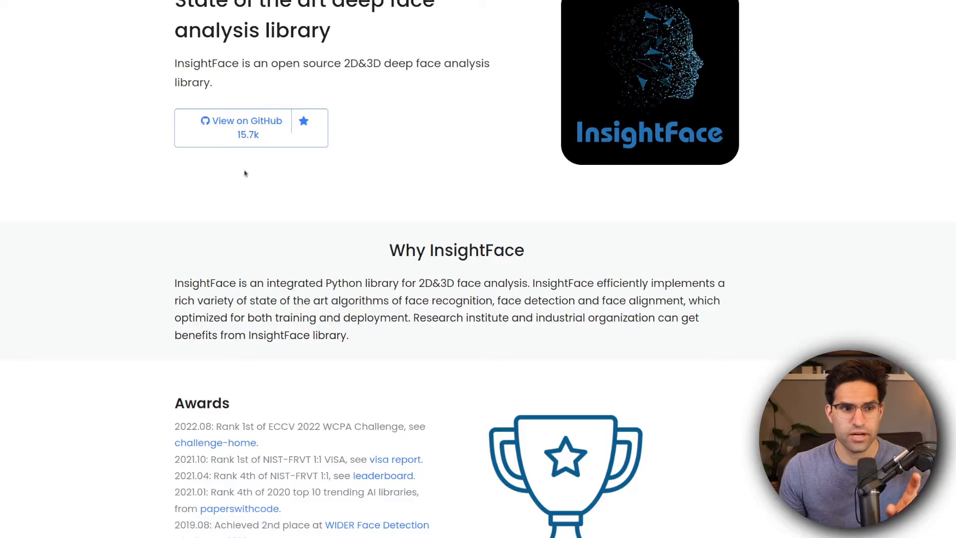
mouse_move(700, 333)
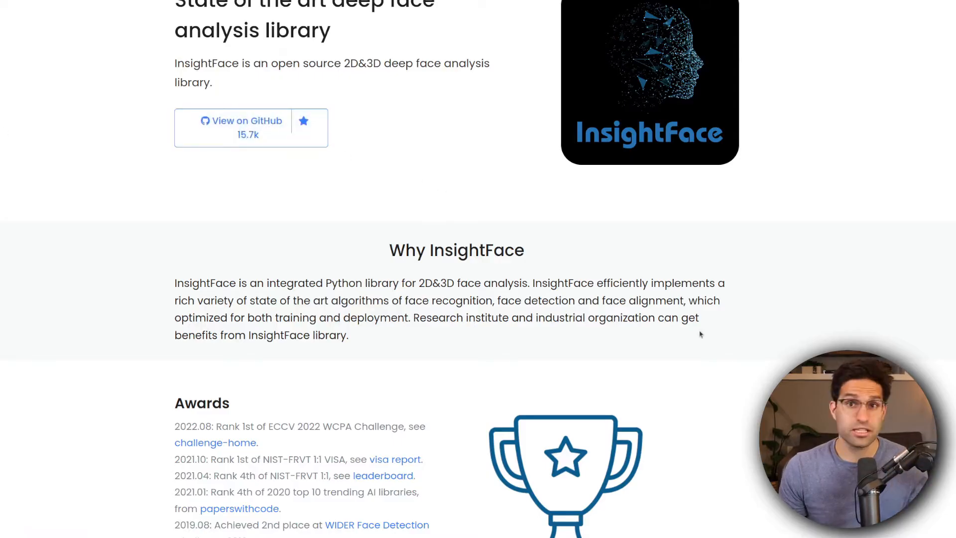
scroll("down", 3)
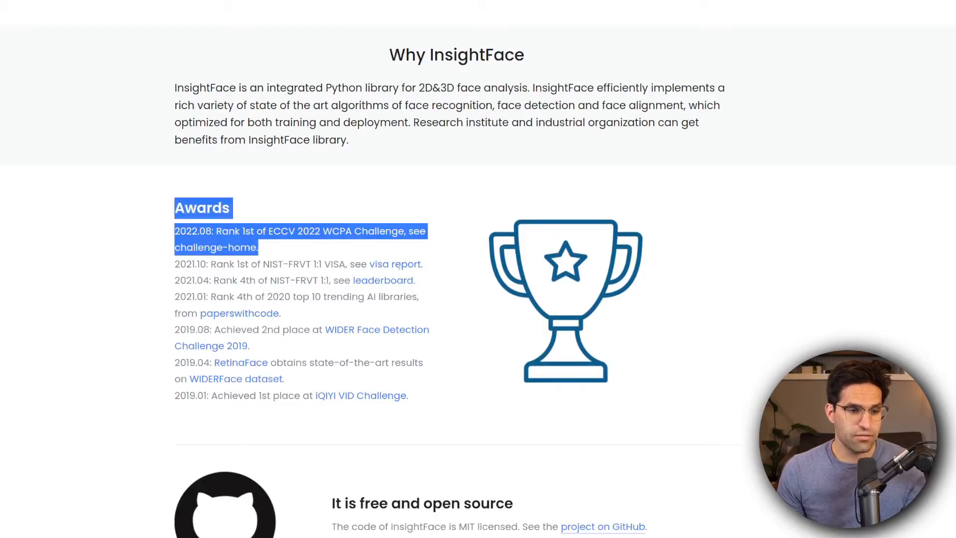
left_click(483, 403)
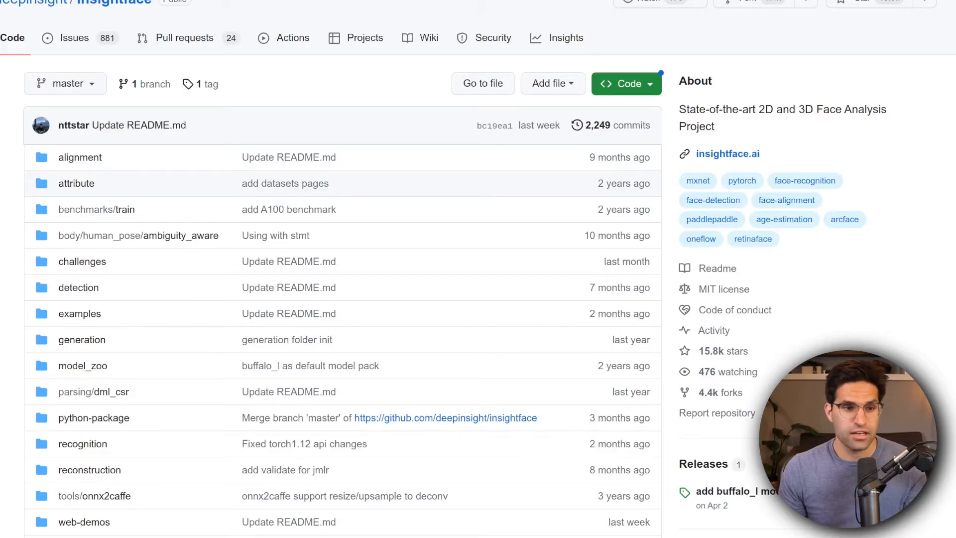
- Reach Quick Start in the README, enter the python-package folder and scroll to its Change Log
scroll("down", 3)
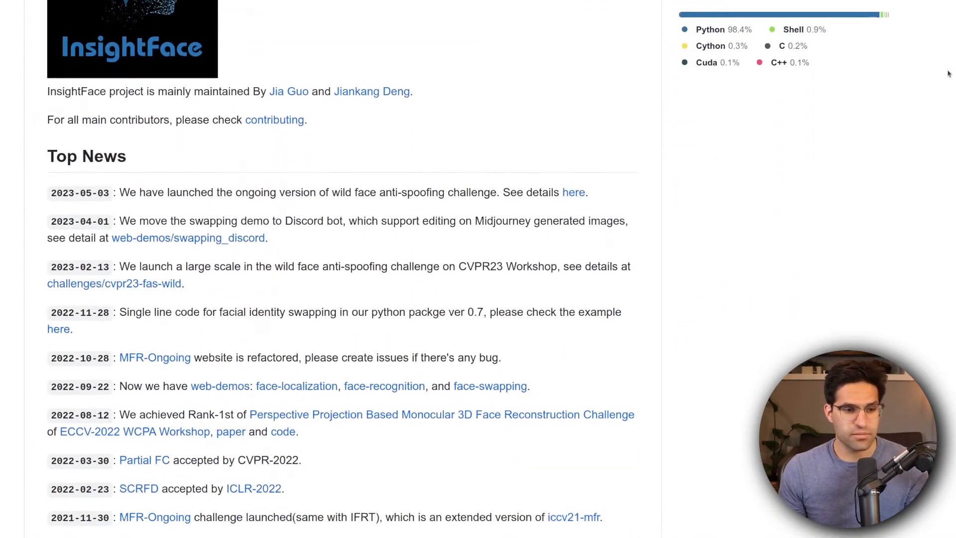
scroll("down", 3)
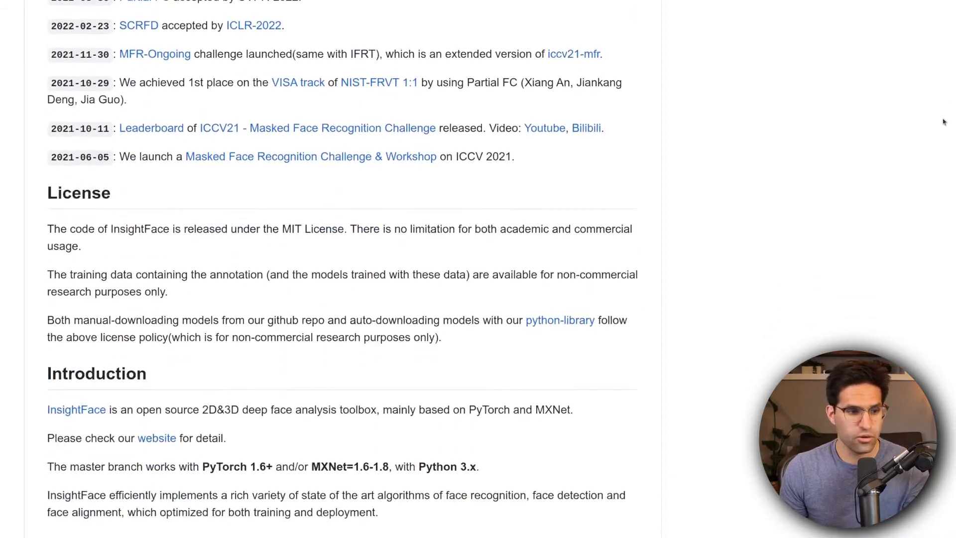
scroll("down", 3)
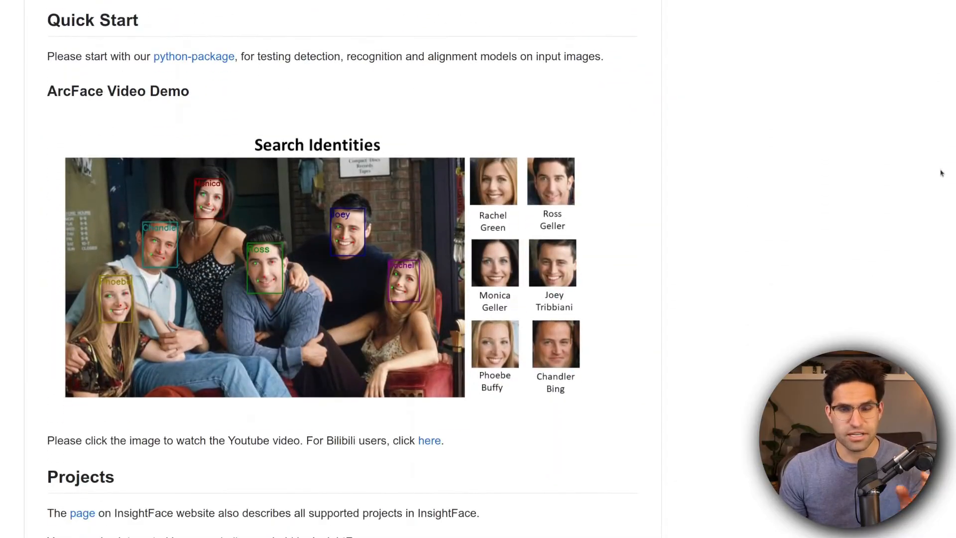
mouse_move(658, 123)
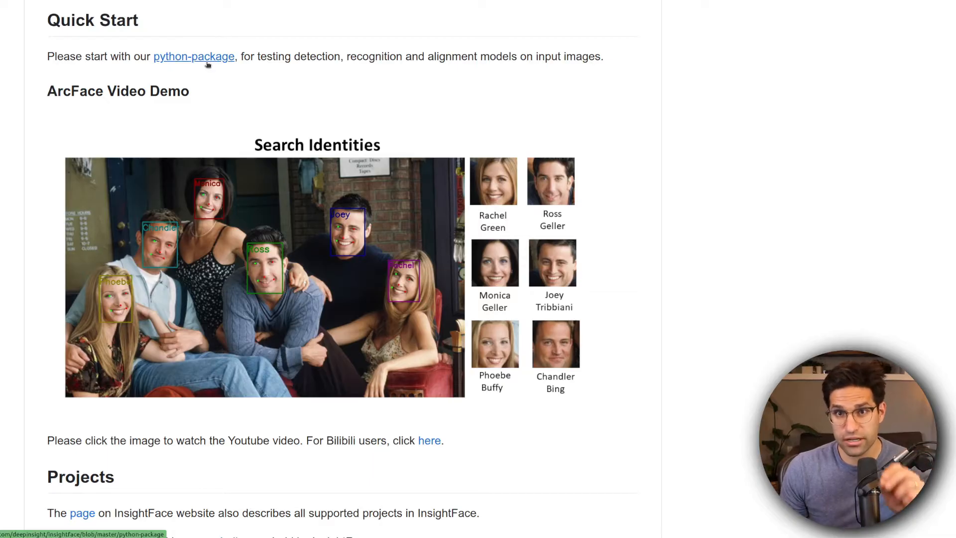
mouse_move(207, 89)
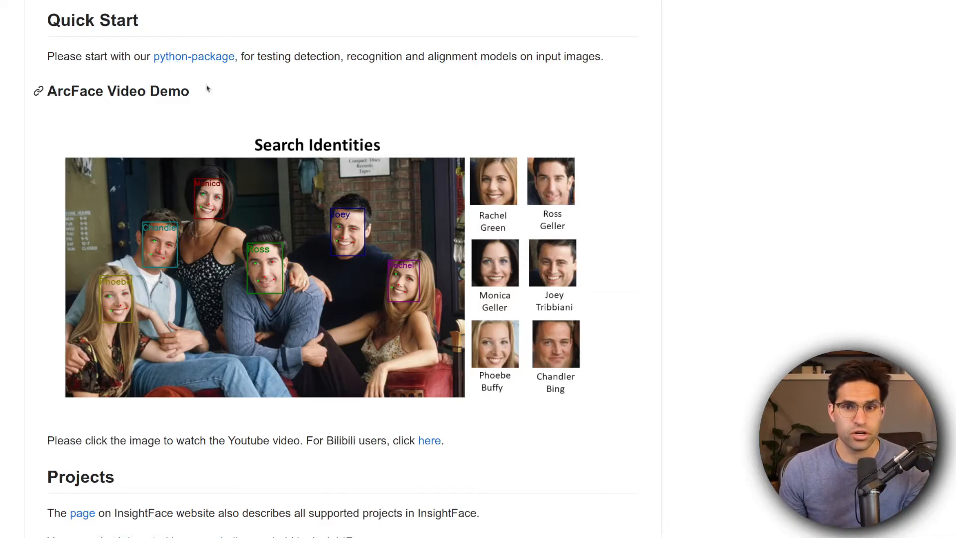
left_click(193, 56)
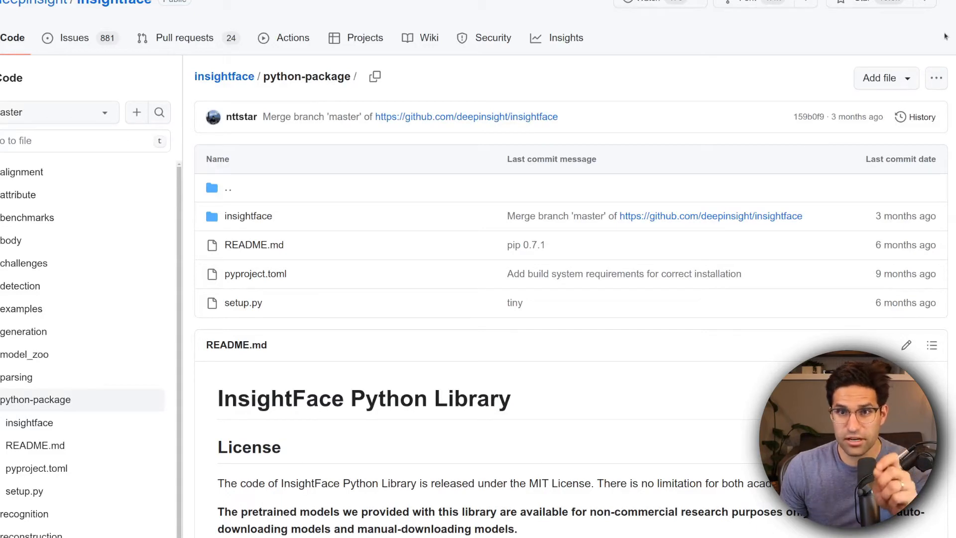
scroll("down", 3)
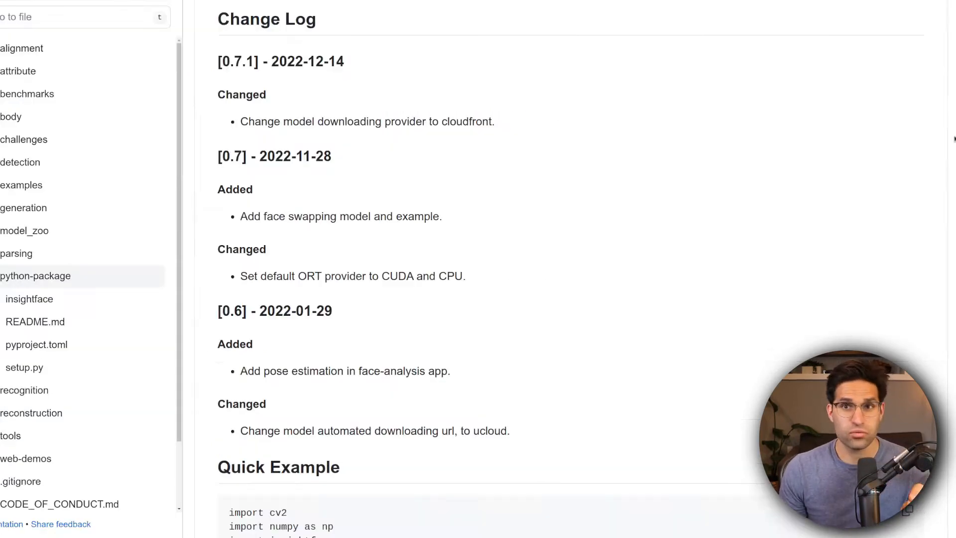
scroll("down", 3)
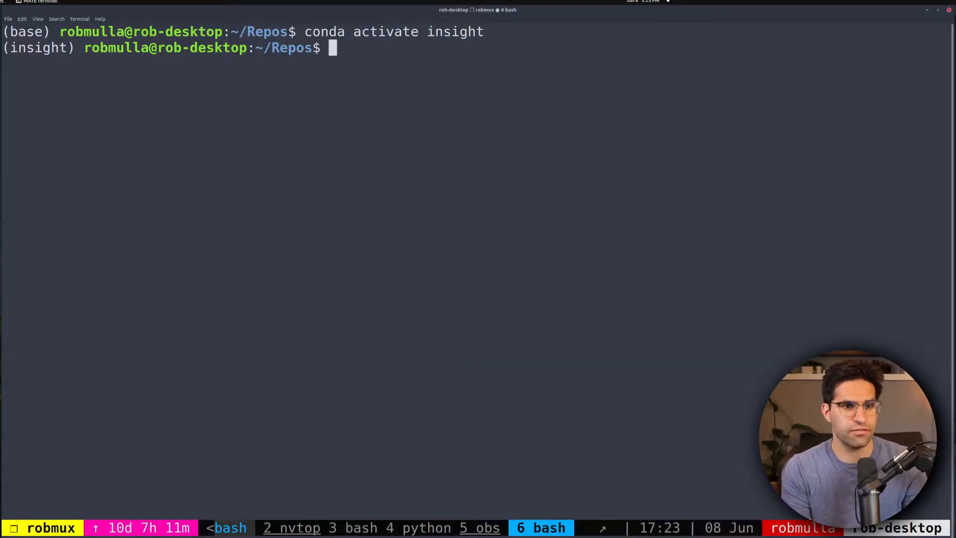
- Run 'pip install insightface' in the activated insight environment
type("pip install insightface")
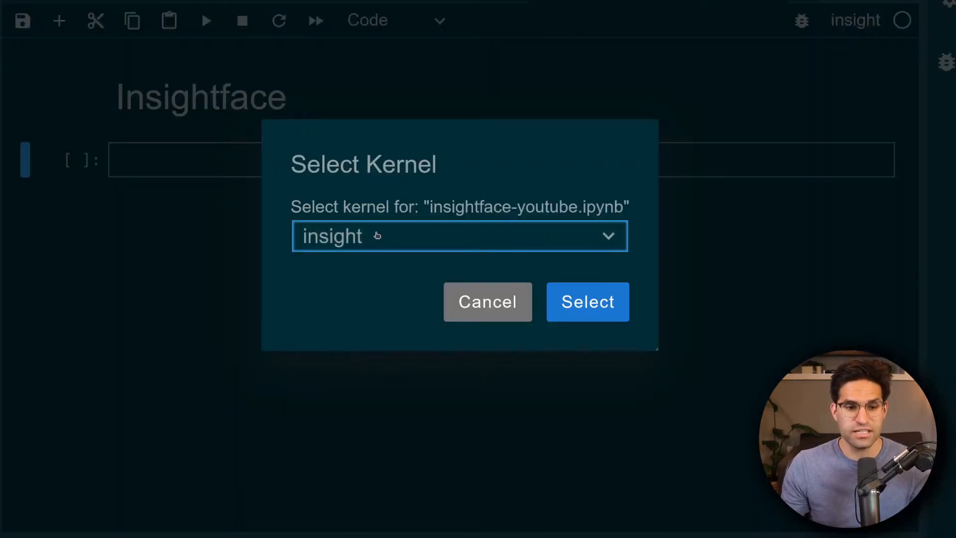
- Select the insight kernel and write the first cell importing numpy and the other libraries
left_click(586, 300)
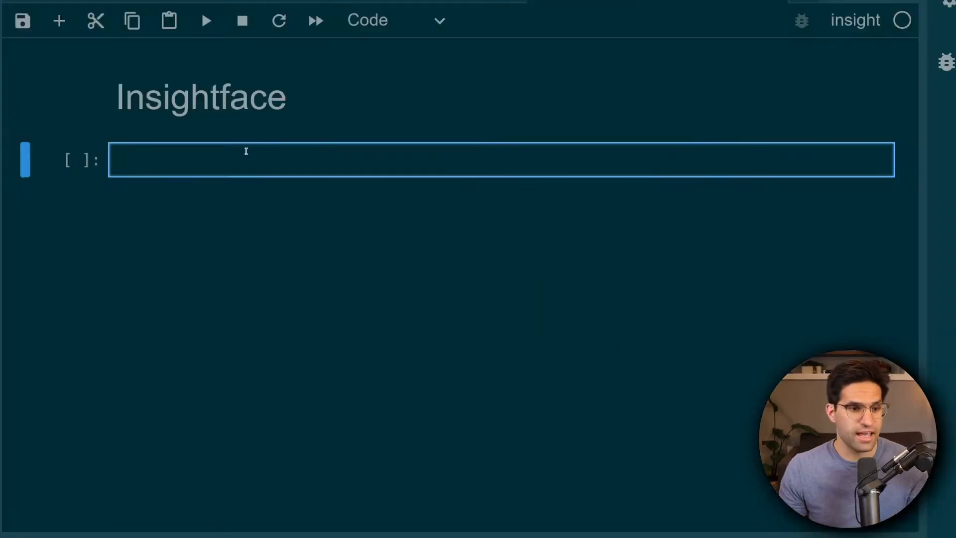
type("import numpy as np")
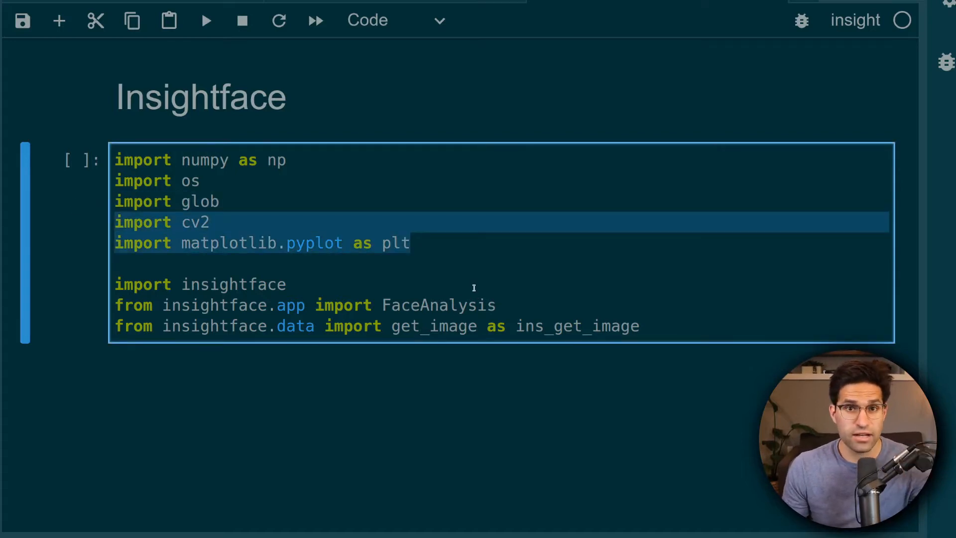
mouse_move(268, 322)
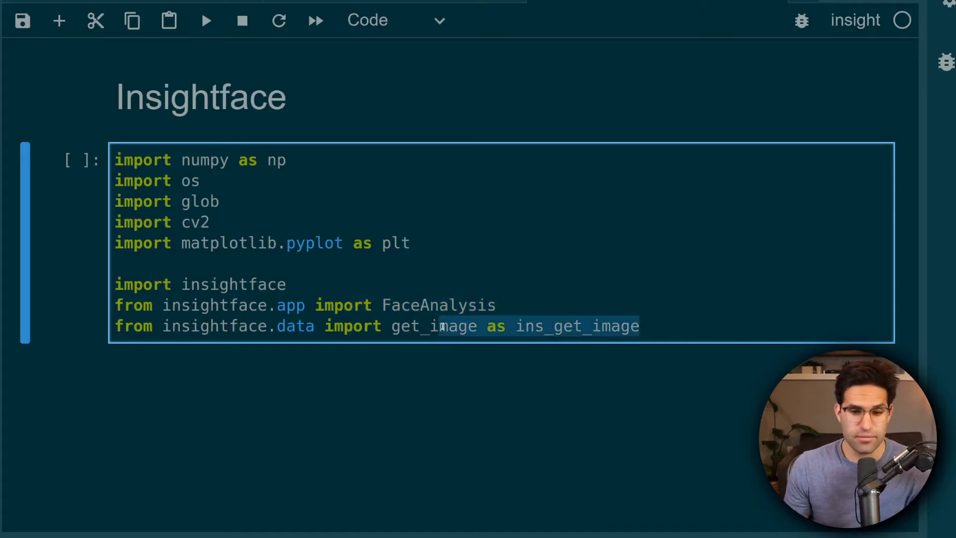
left_click(704, 326)
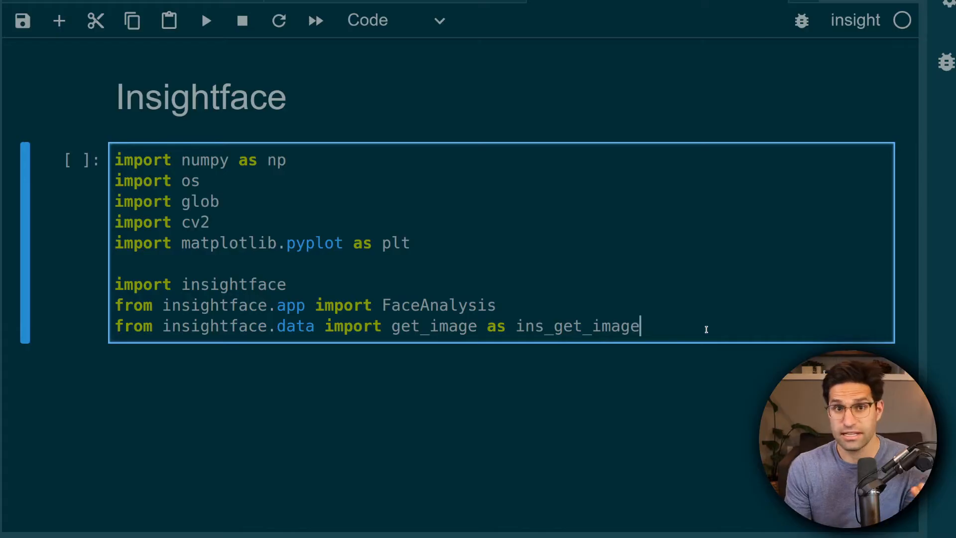
left_click(206, 20)
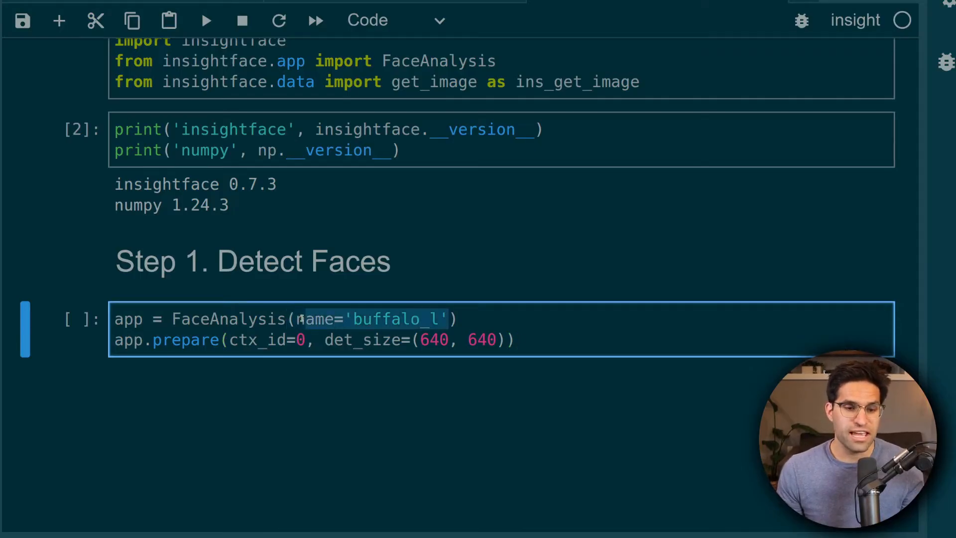
mouse_move(583, 345)
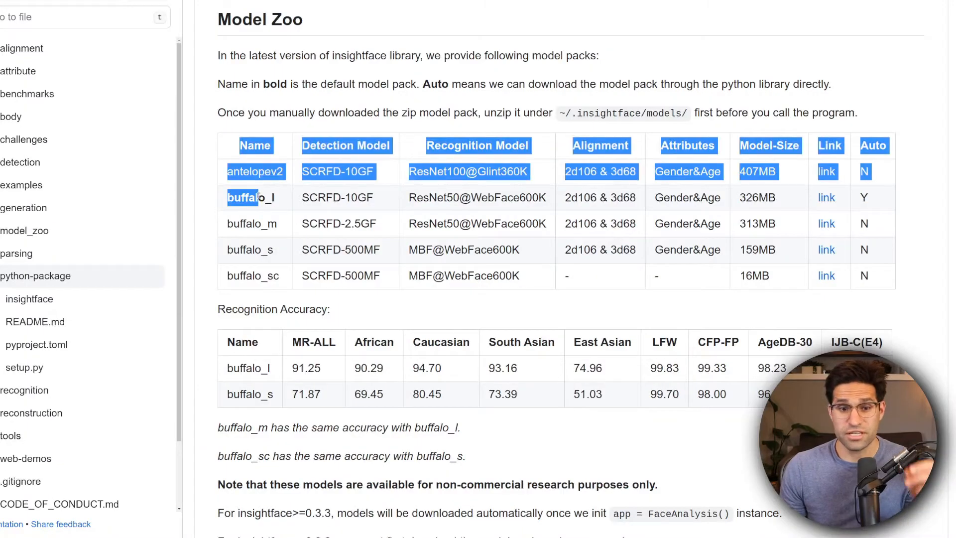
- Select the buffalo_l row in the python-package README's Model Zoo table
left_click(275, 287)
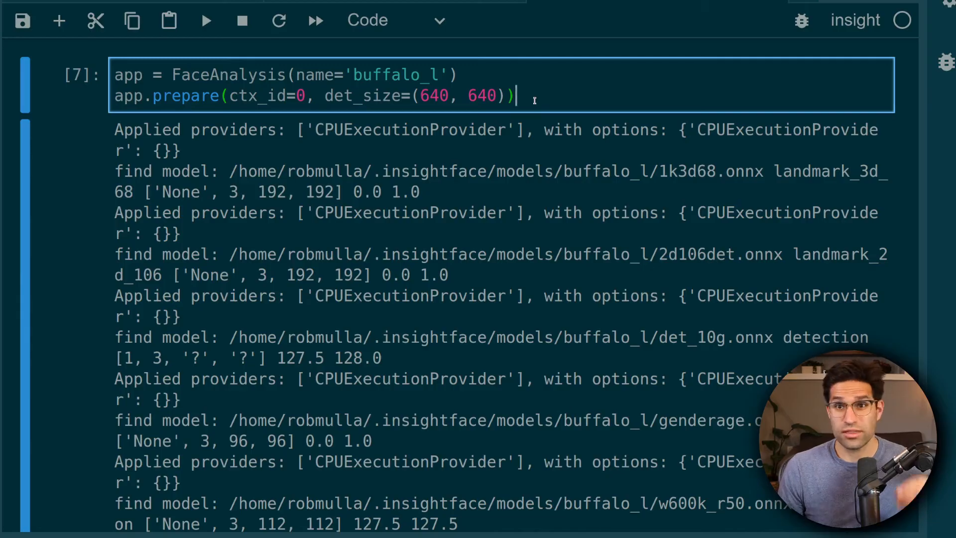
mouse_move(375, 175)
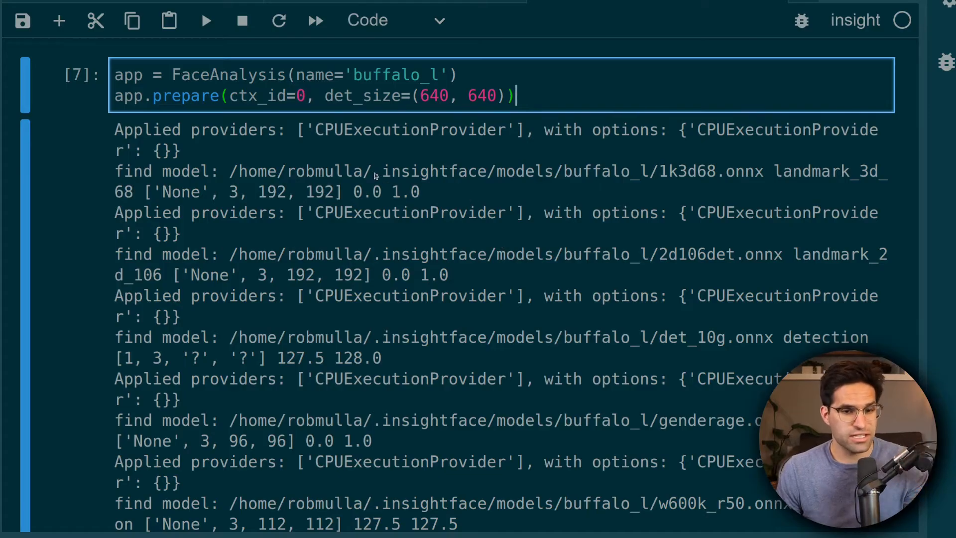
- Add a cell below the model-loading output that loads sample image 't1' with ins_get_image
double_click(428, 171)
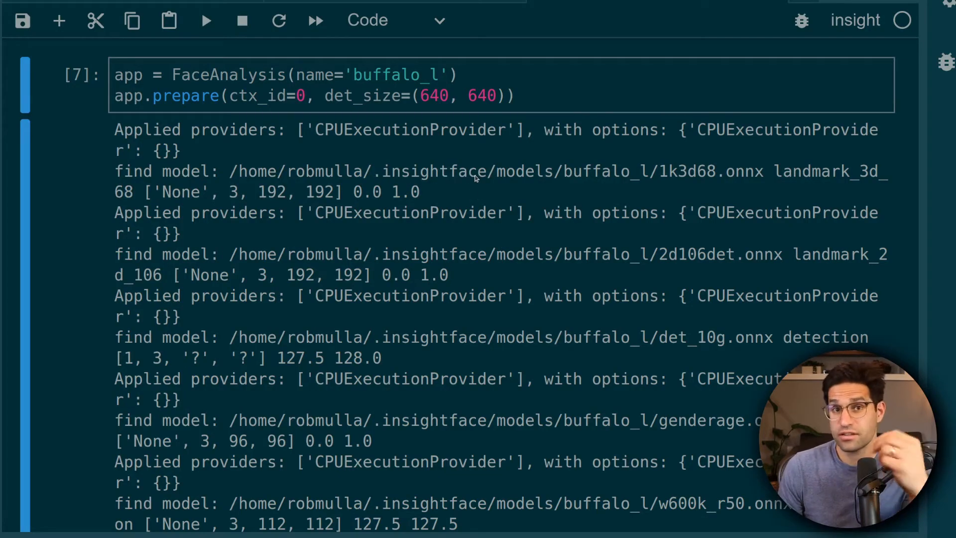
mouse_move(308, 177)
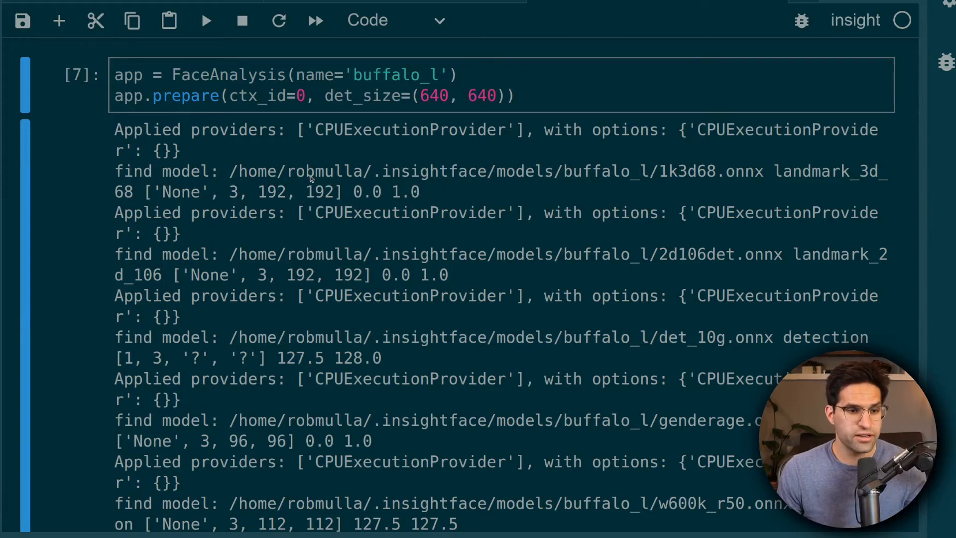
scroll("down", 3)
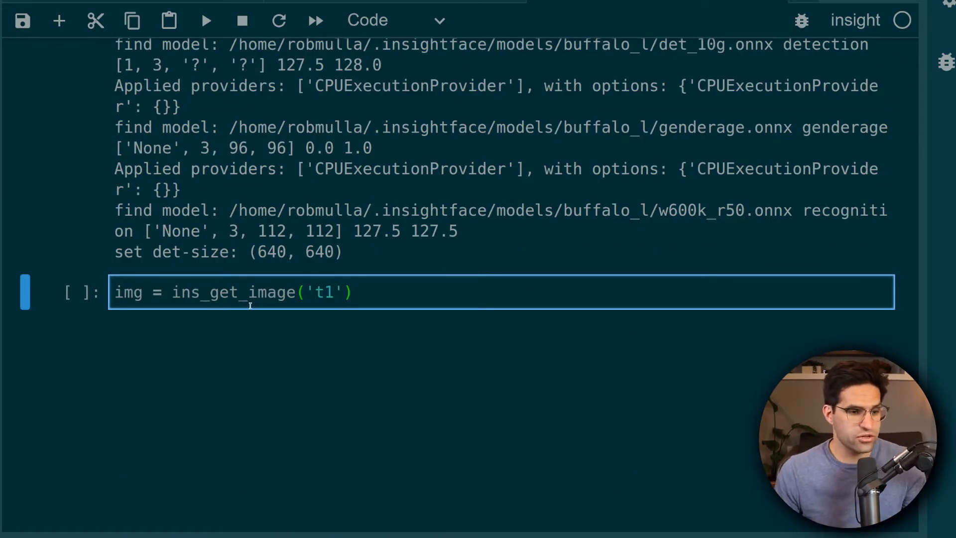
- Run the t1 loading cell and plot it with plt.imshow(img[:,:,::-1]) so colours show correctly
key("shift+enter")
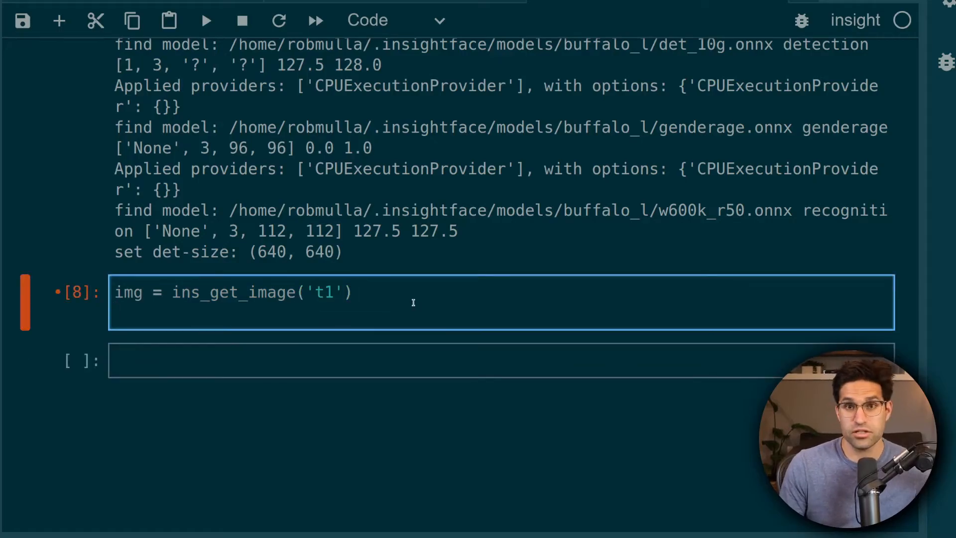
type("plt.imshow(img[:,:,::-1])")
type("plt.show()")
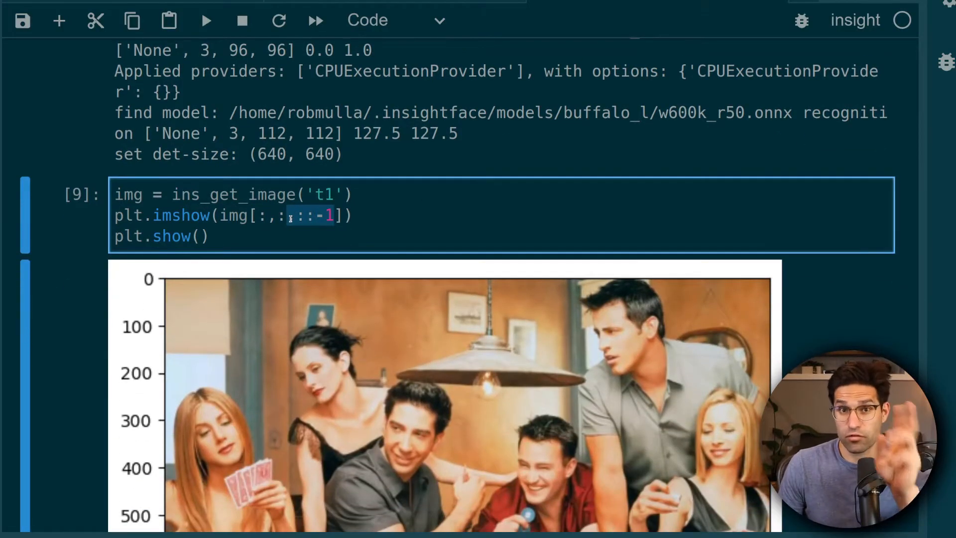
scroll("down", 3)
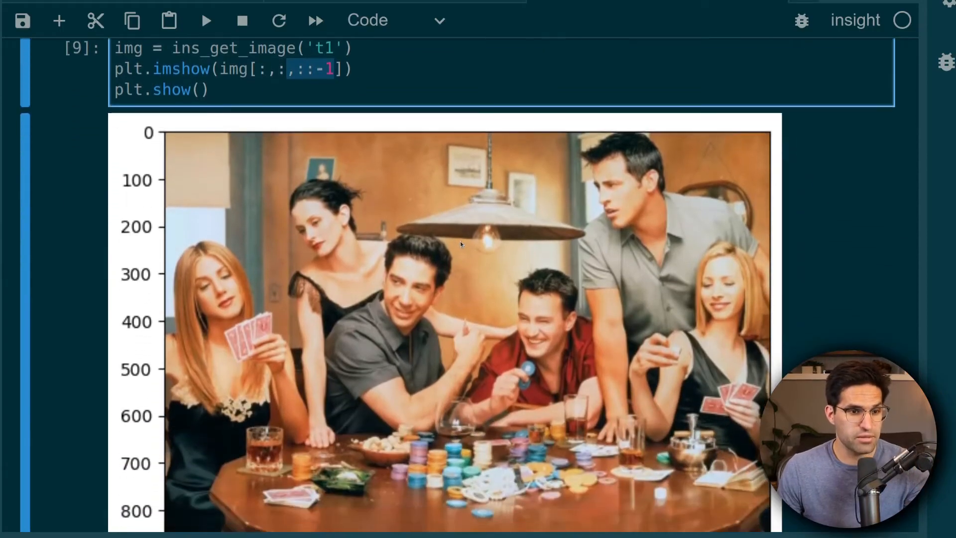
scroll("up", 3)
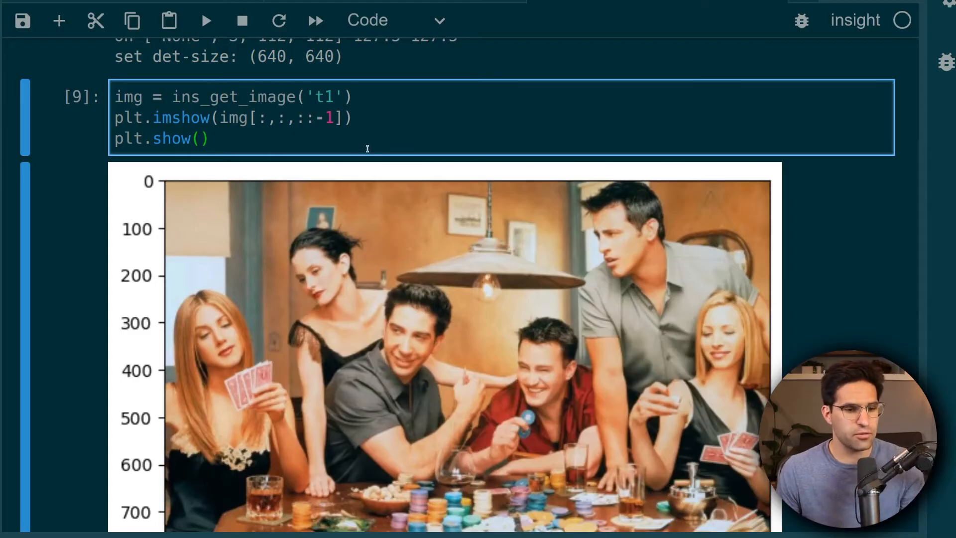
scroll("down", 3)
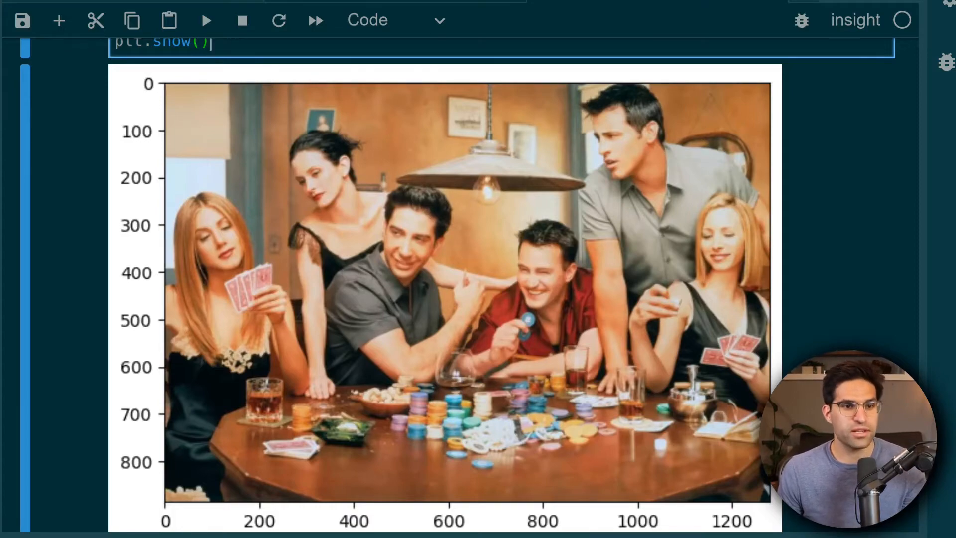
scroll("down", 3)
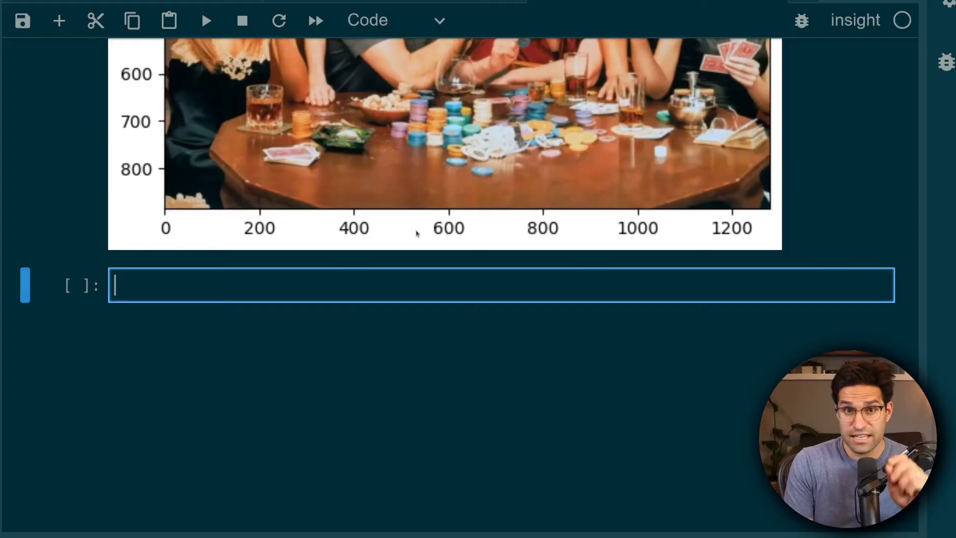
- Run faces = app.get(img), then inspect faces and count them with len(faces)
type("app.get(")
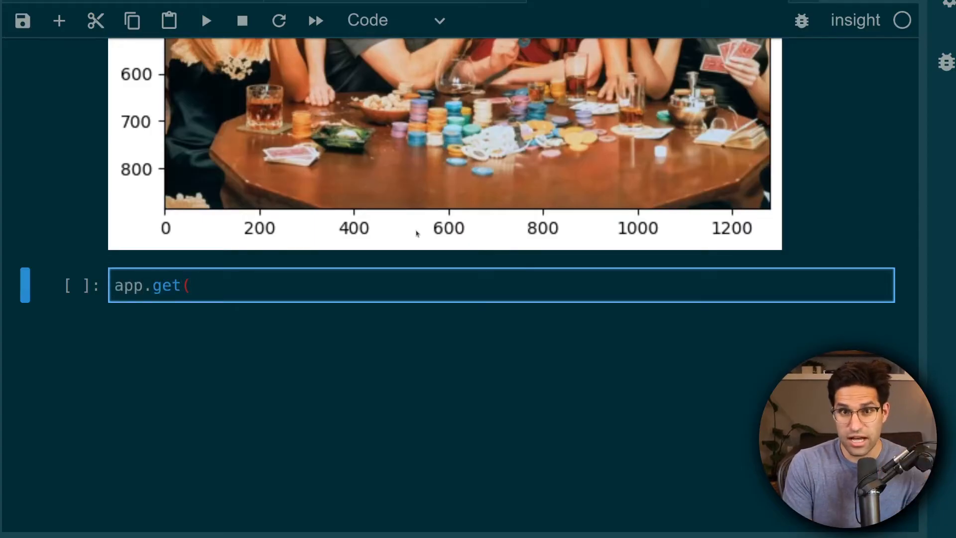
type("(")
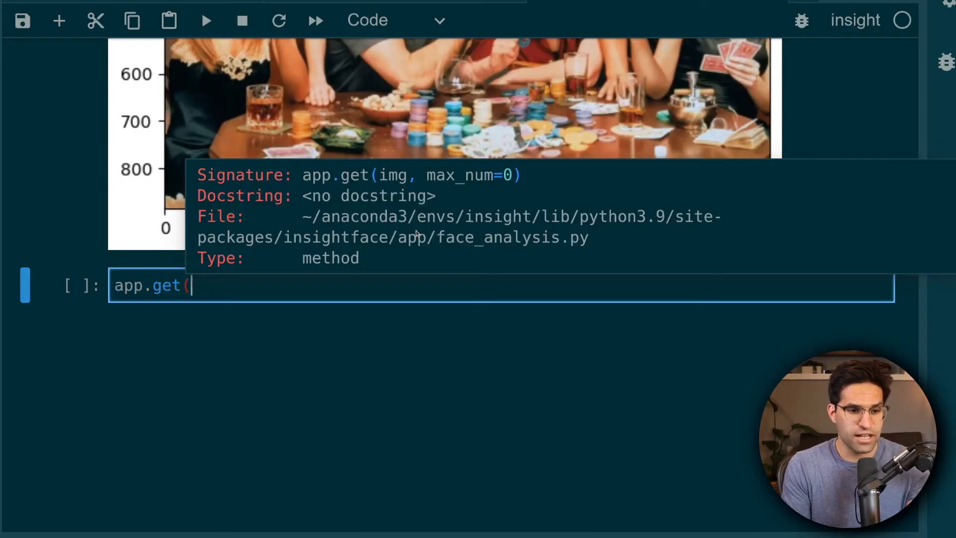
type("img")
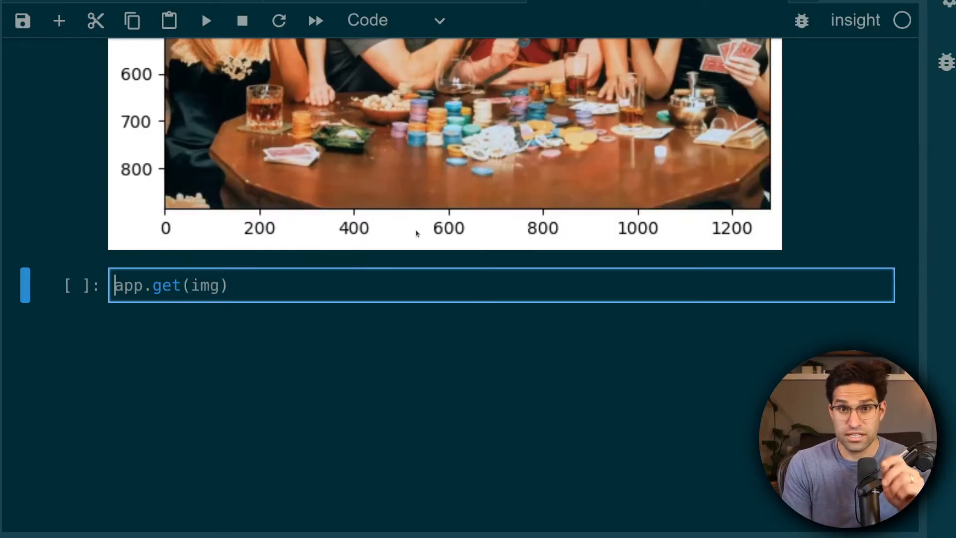
key("shift+enter")
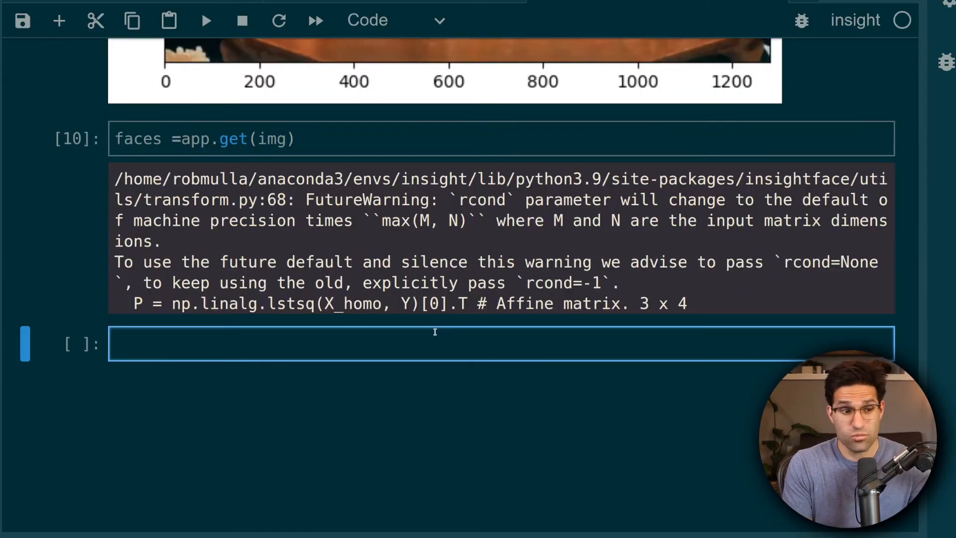
type("faces")
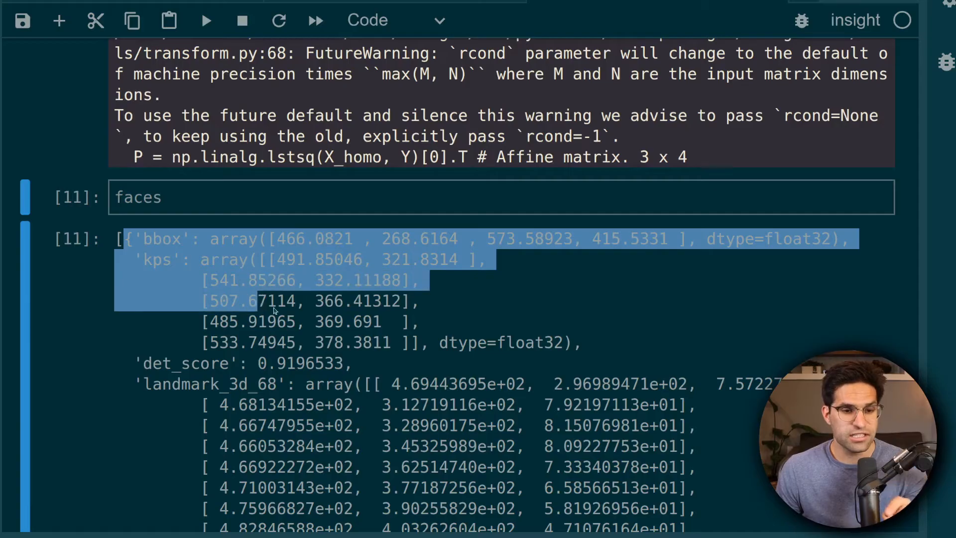
left_click(326, 271)
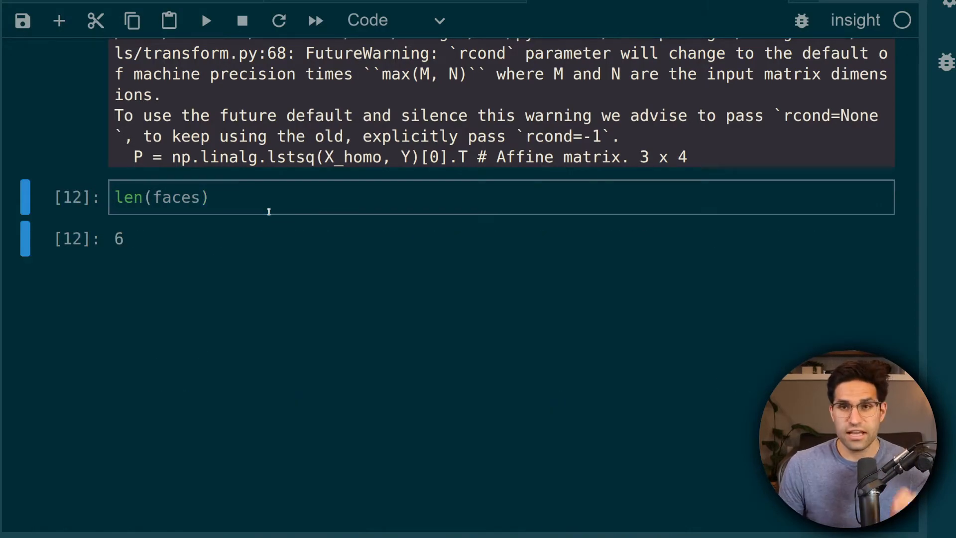
mouse_move(239, 238)
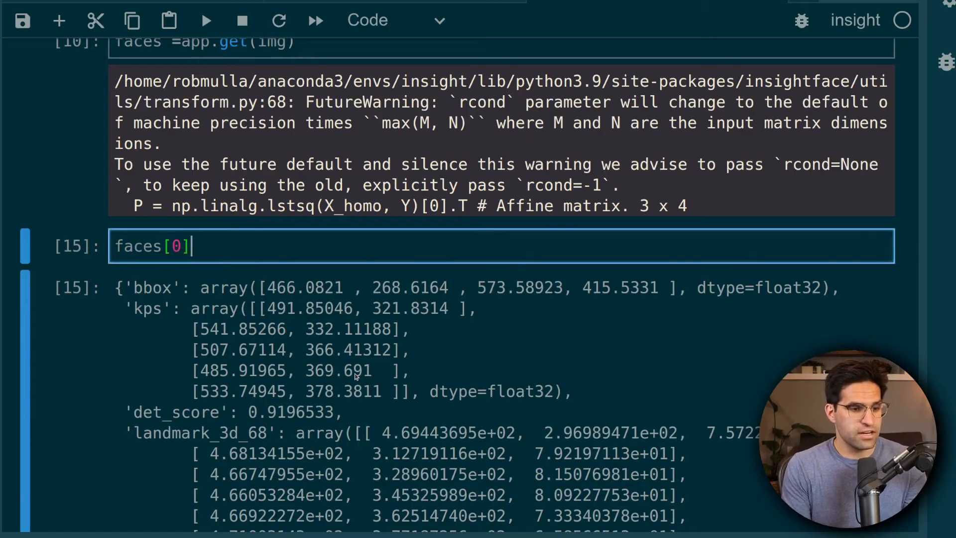
- Run faces[0].keys() and highlight bbox, kps, landmark_2d_106 and other attributes while explaining
type("/")
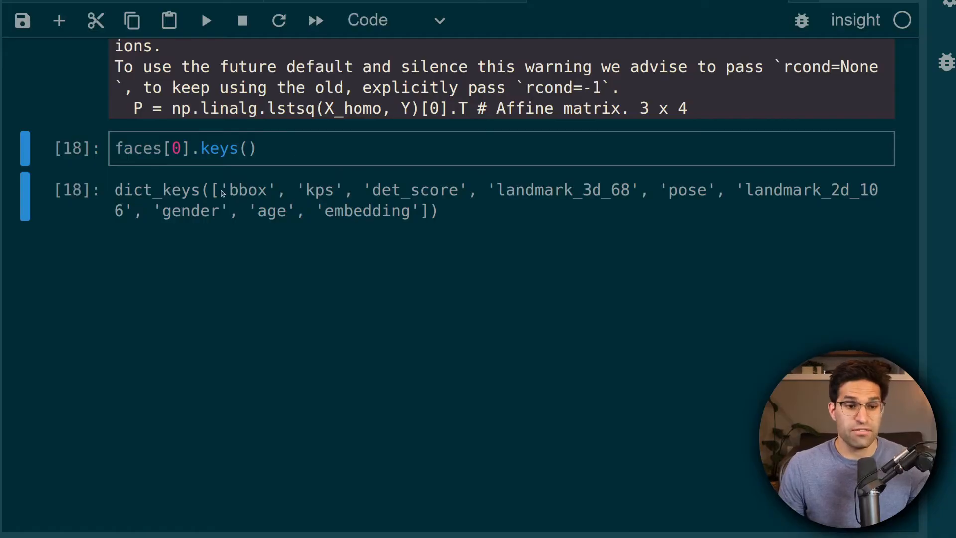
double_click(247, 190)
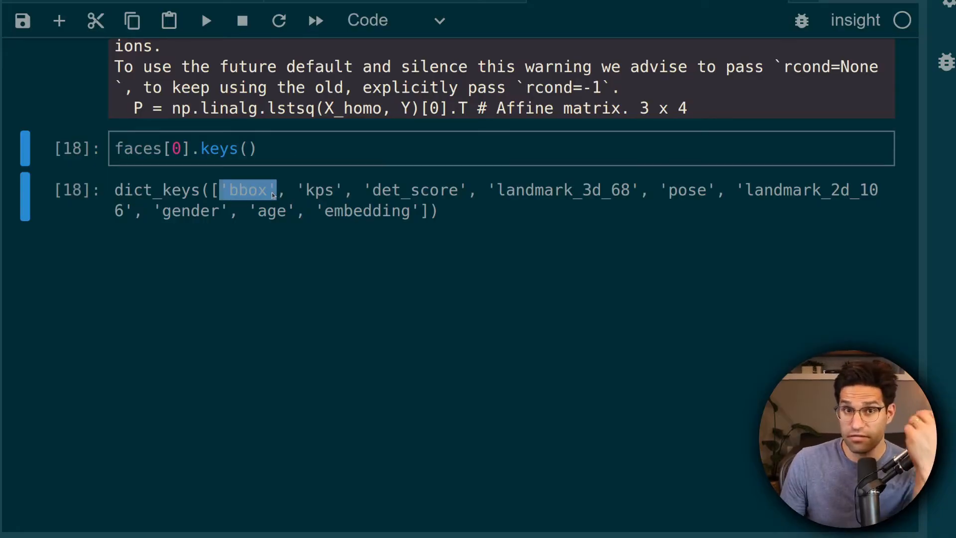
double_click(319, 189)
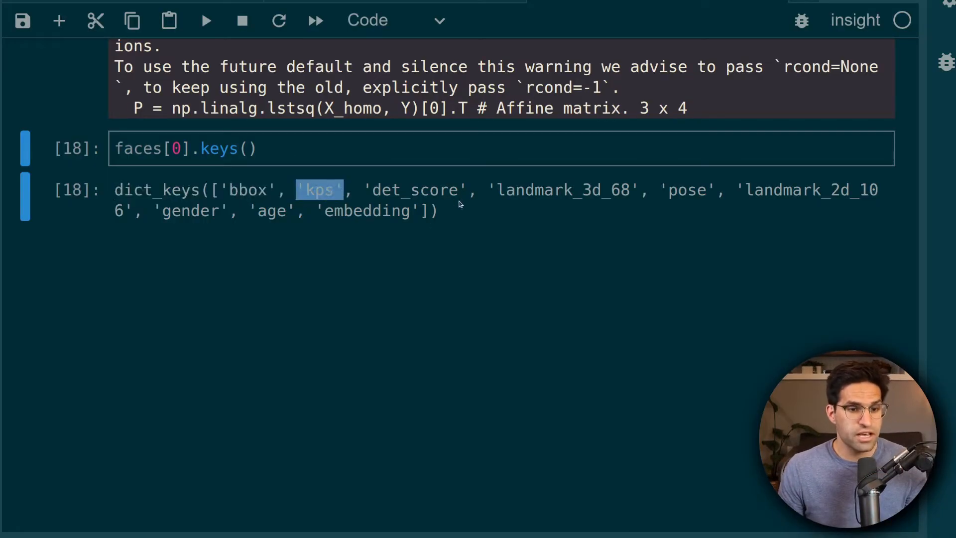
double_click(561, 189)
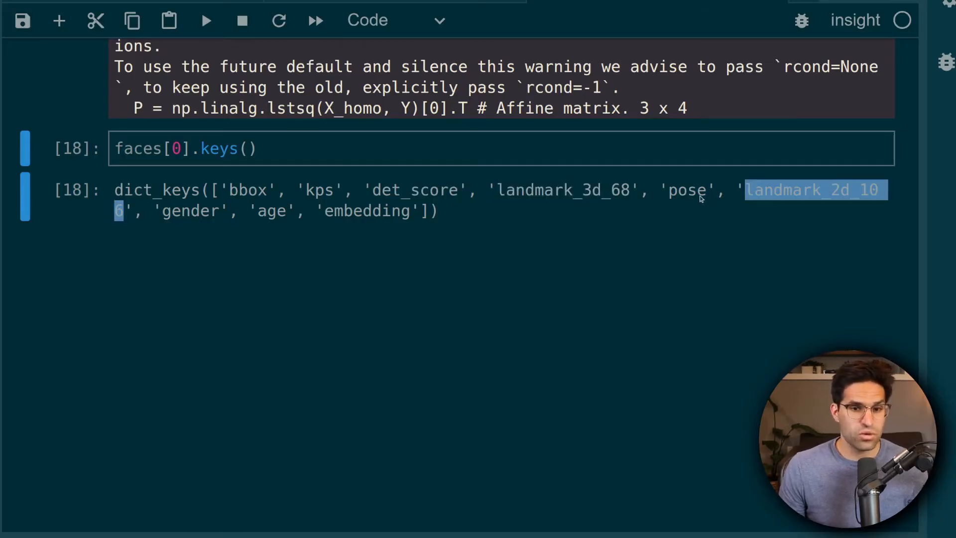
double_click(186, 210)
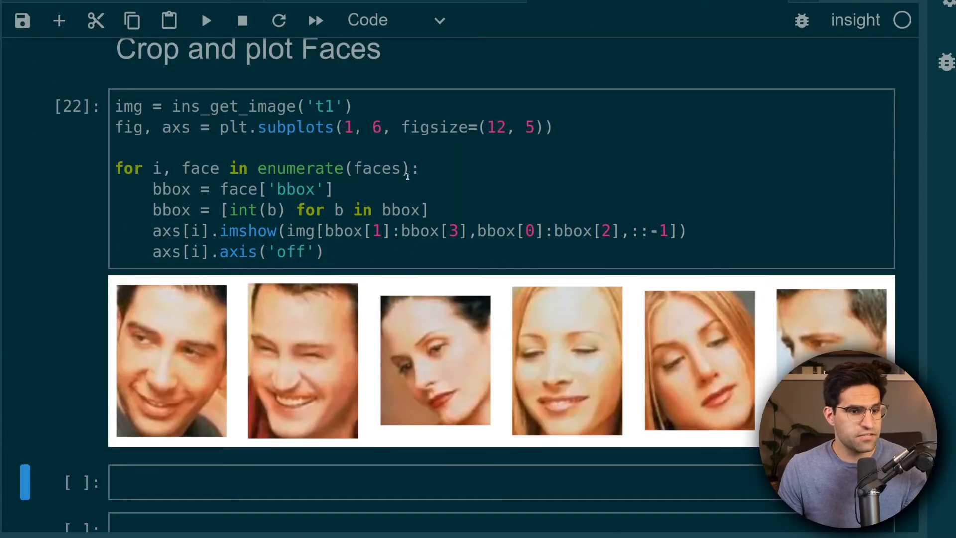
- Review the bbox-slicing loop that crops six faces into plt.subplots(1, 6) and move to the cell below
left_click(353, 169)
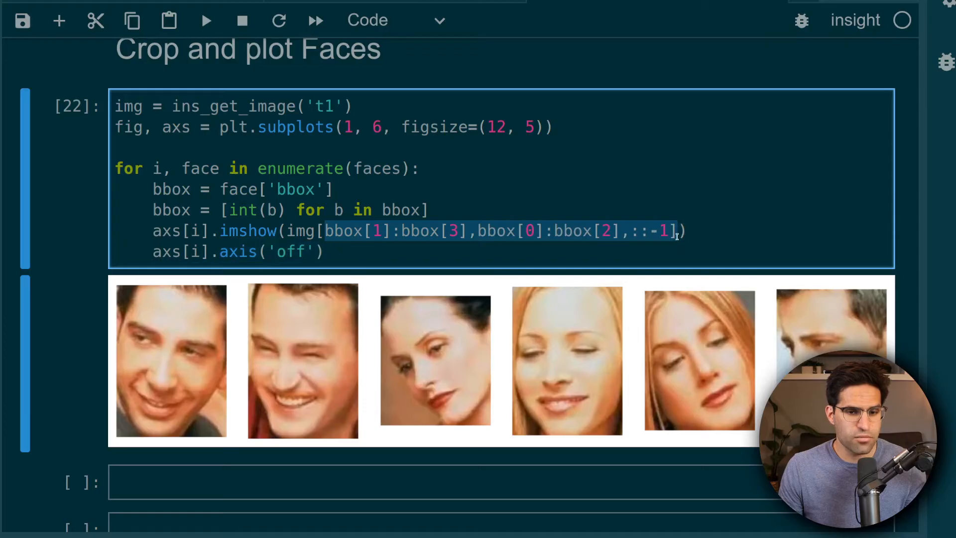
mouse_move(411, 297)
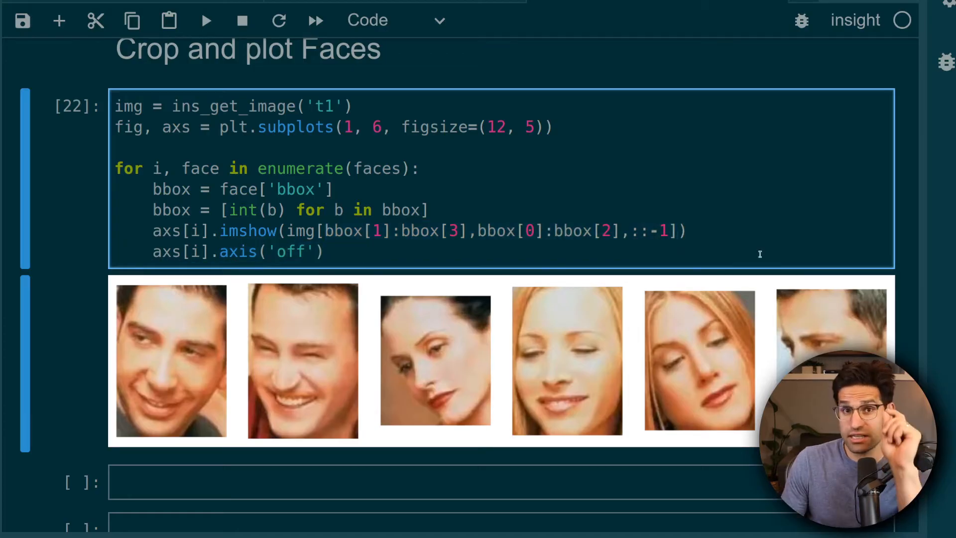
left_click(330, 481)
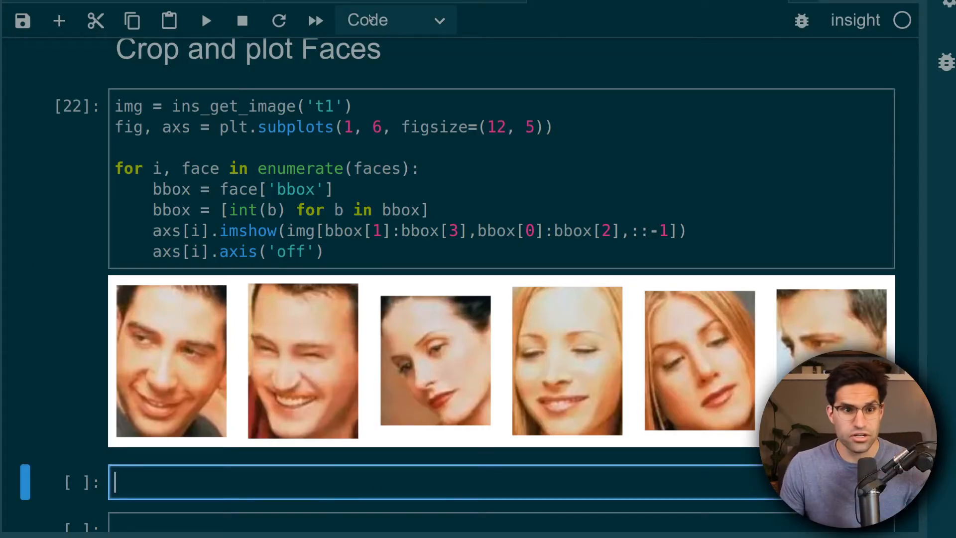
mouse_move(390, 12)
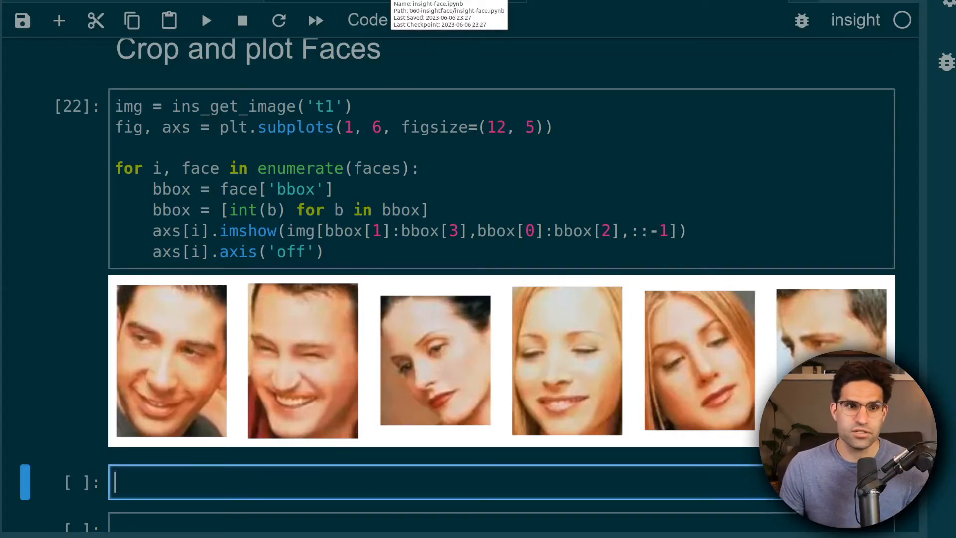
scroll("down", 3)
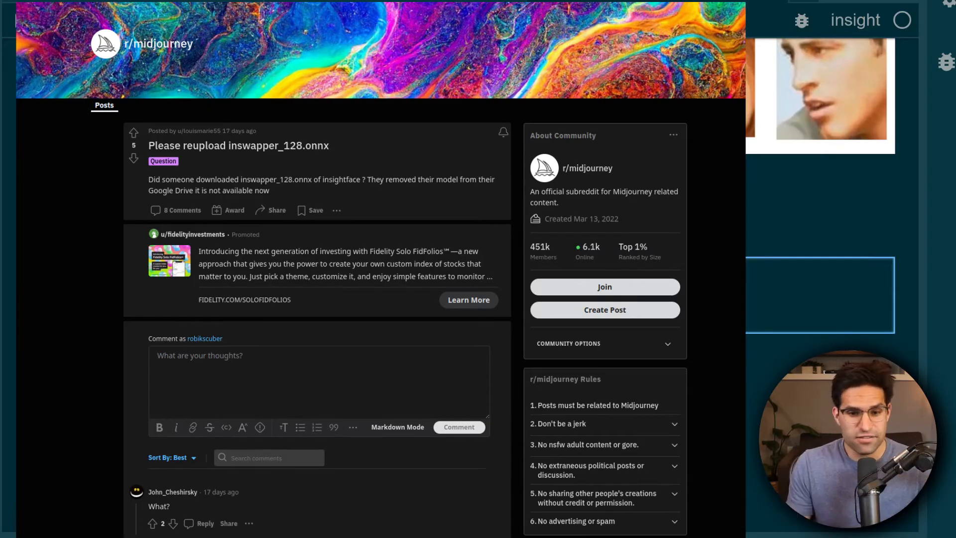
- Scroll through the r/midjourney thread 'Please reupload inswapper_128.onnx'
scroll("down", 3)
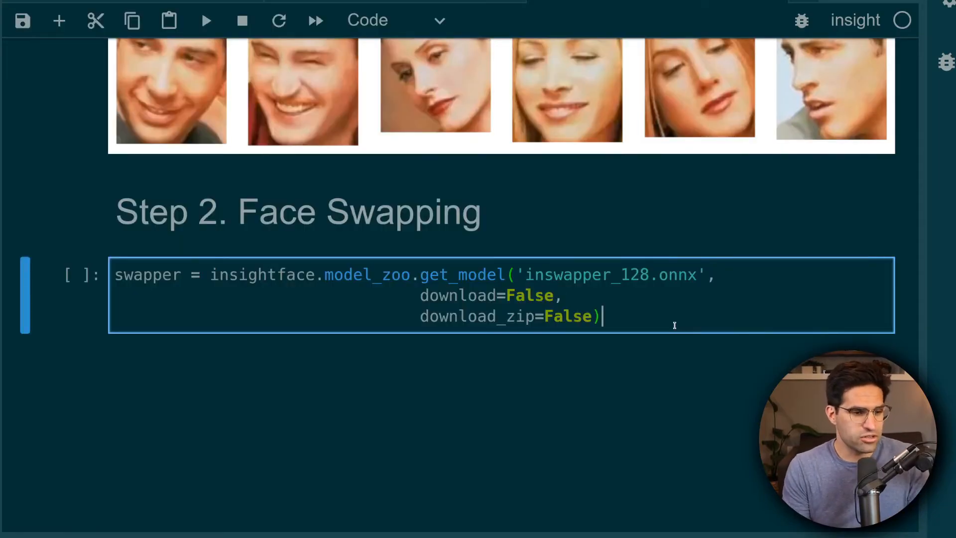
- Run swapper = model_zoo.get_model('inswapper_128.onnx', download=False, download_zip=False)
left_click(206, 19)
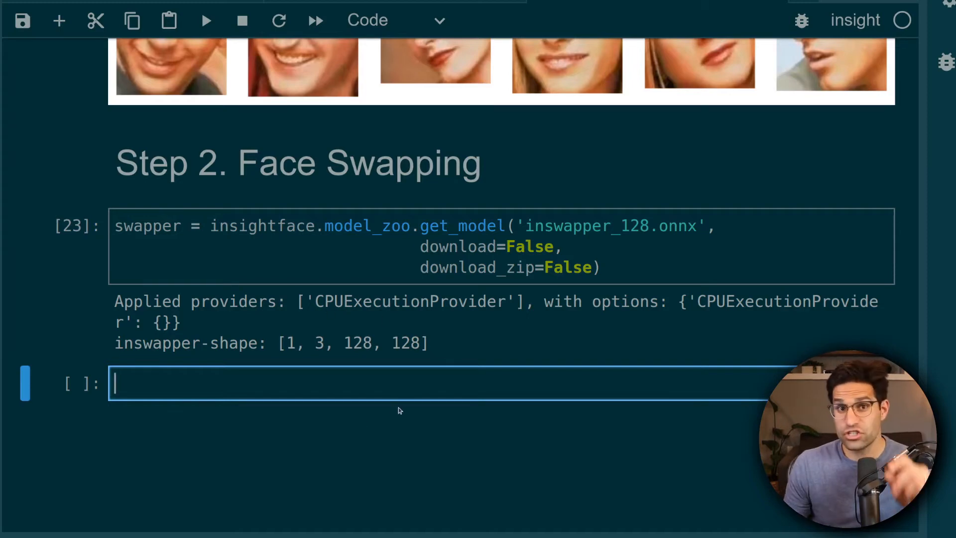
scroll("up", 3)
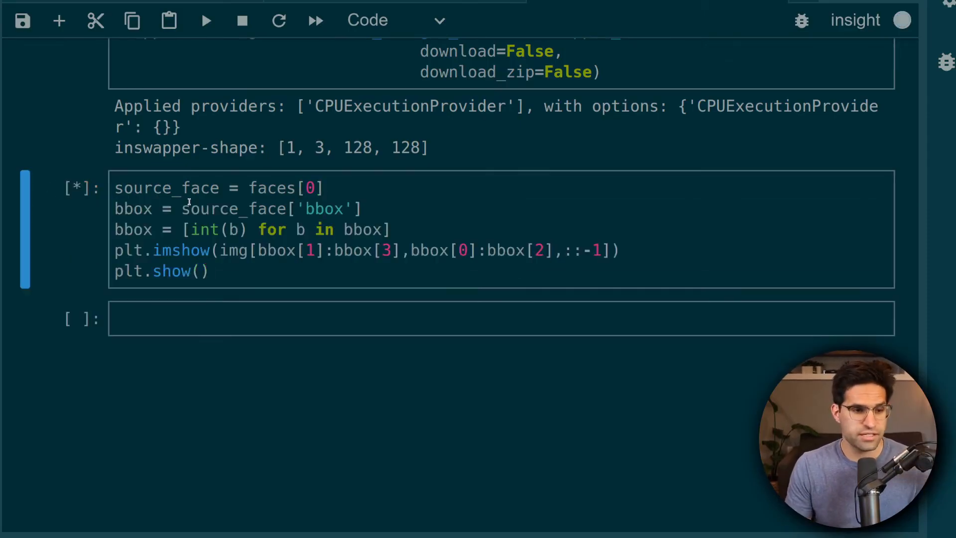
left_click(206, 20)
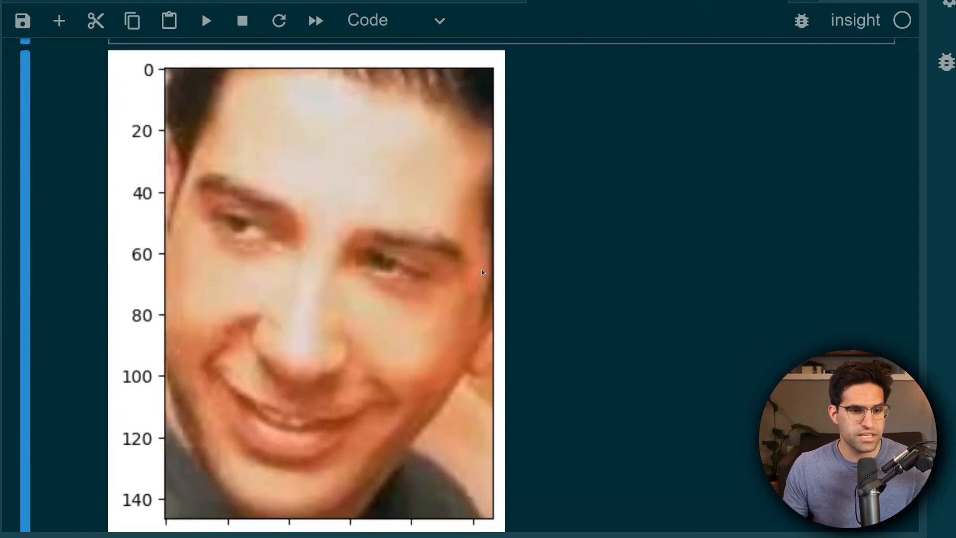
mouse_move(185, 373)
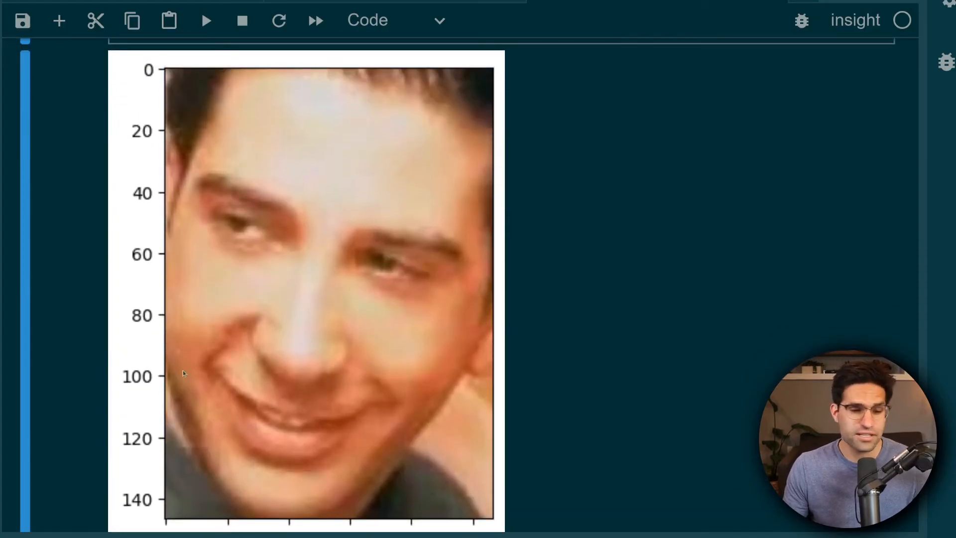
scroll("down", 3)
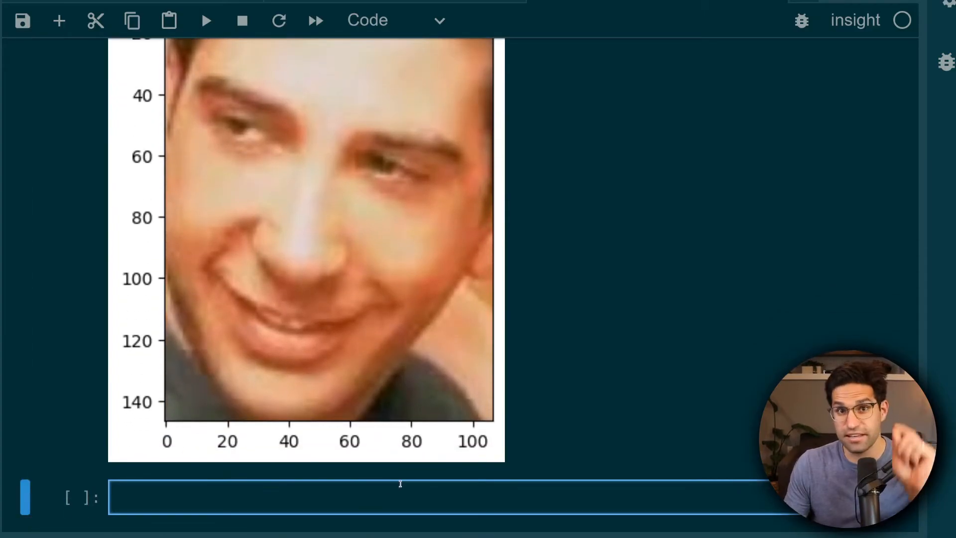
scroll("down", 3)
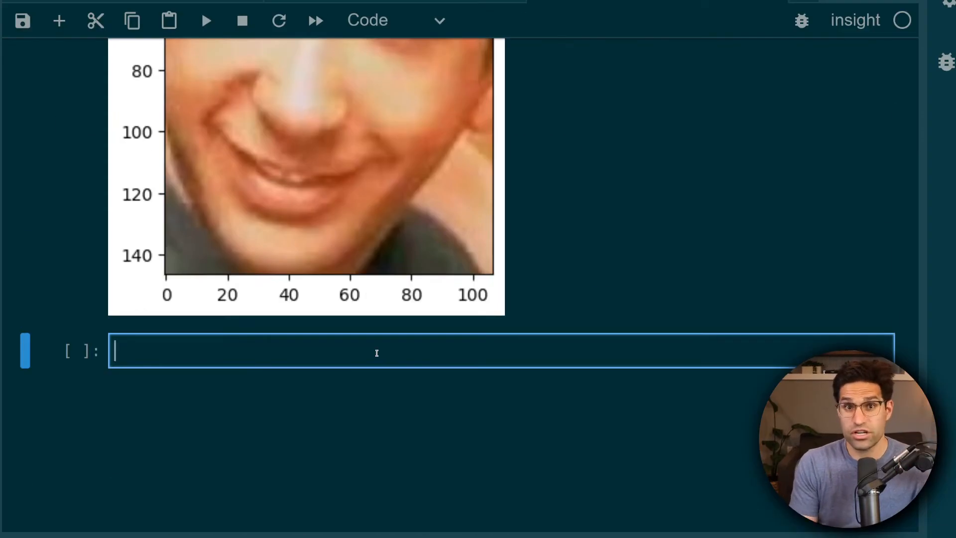
- Enter swapper.get( and view its parameter signature
type("swa")
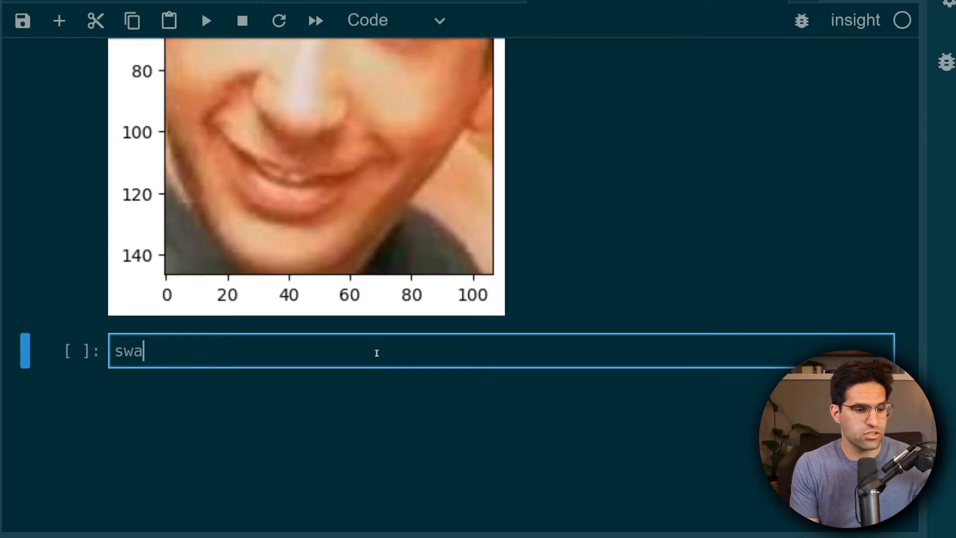
type("pper.get(")
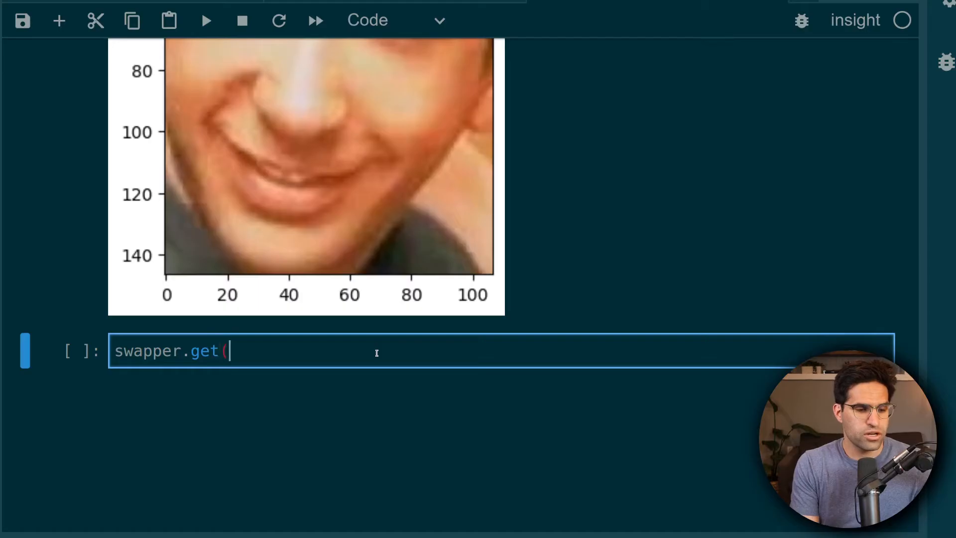
key("shift+tab")
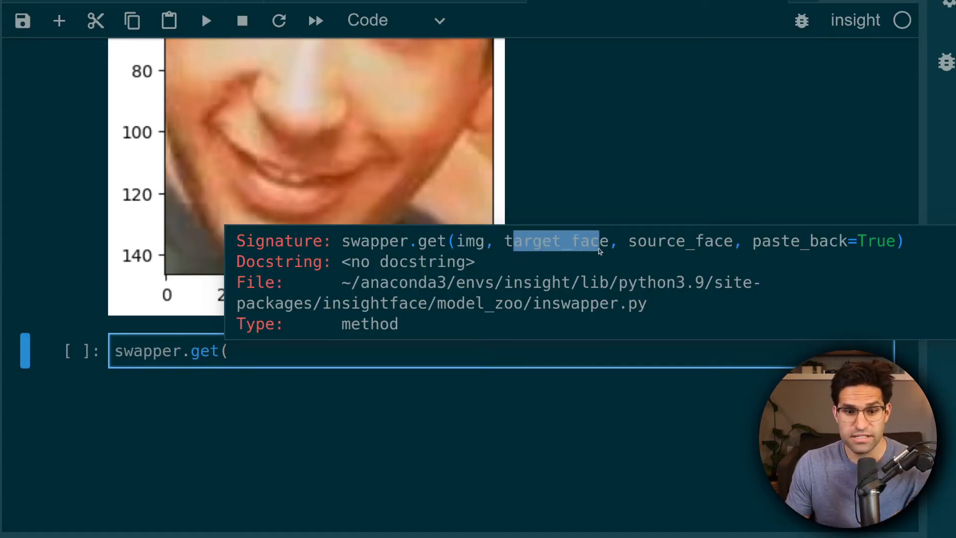
mouse_move(750, 252)
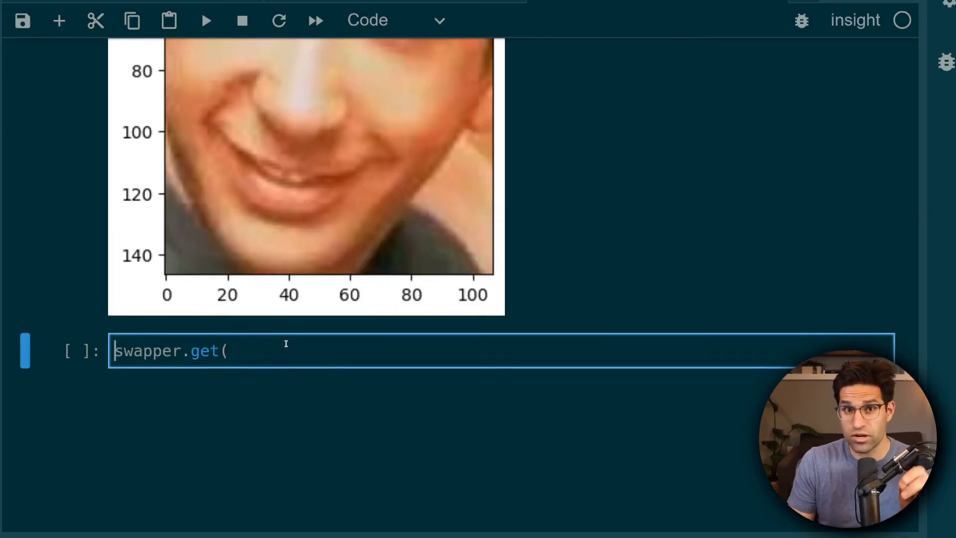
- Write res = img.copy() with a loop swapping source_face onto each face, and run it
scroll("down", 3)
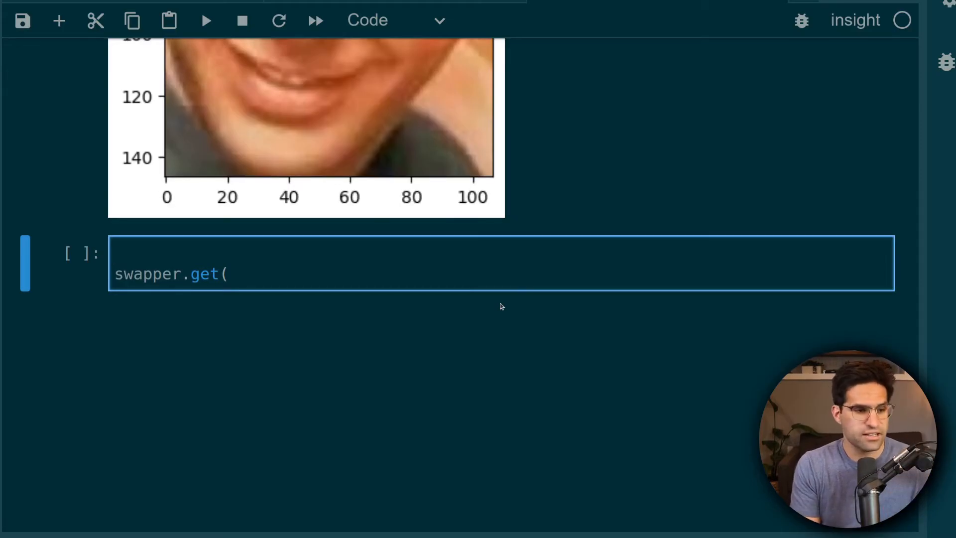
type("res = img.copy()")
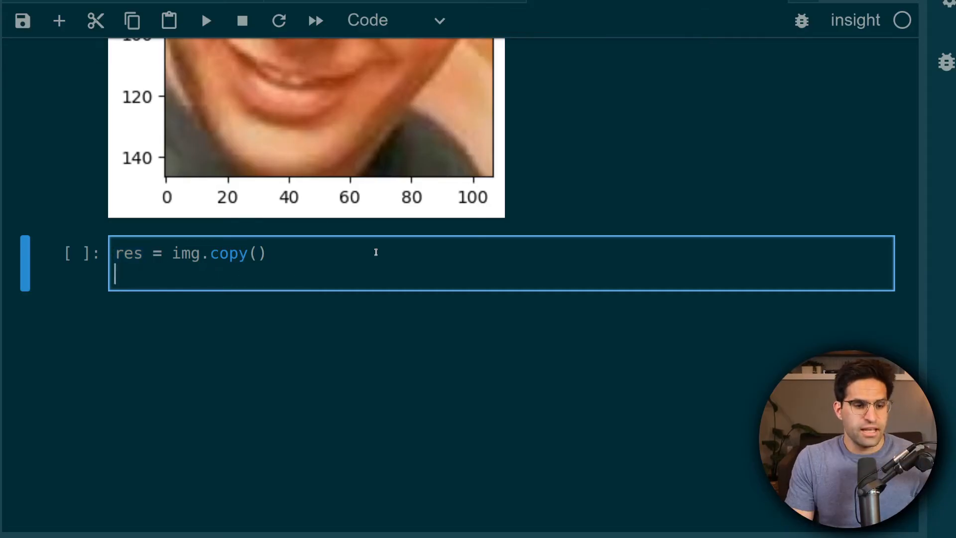
type("for")
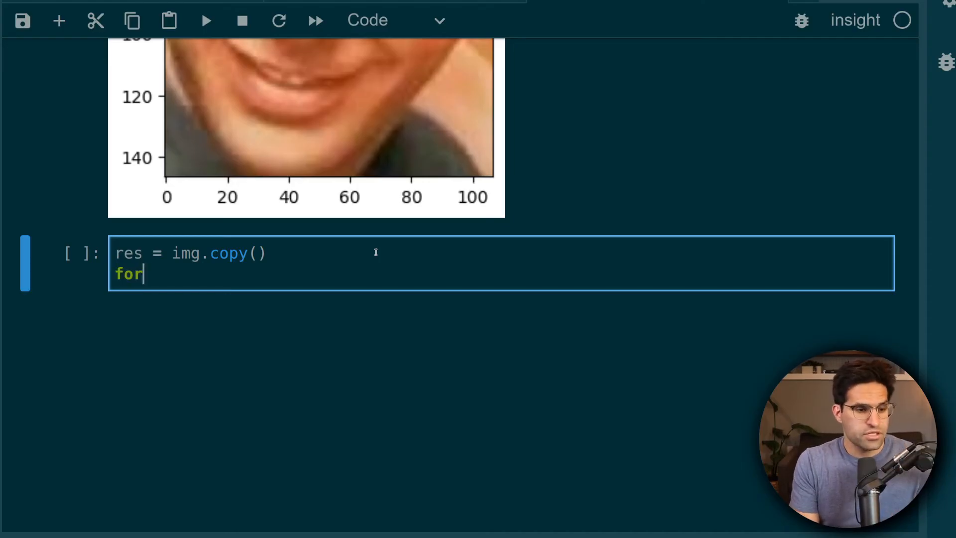
type("face in faces:")
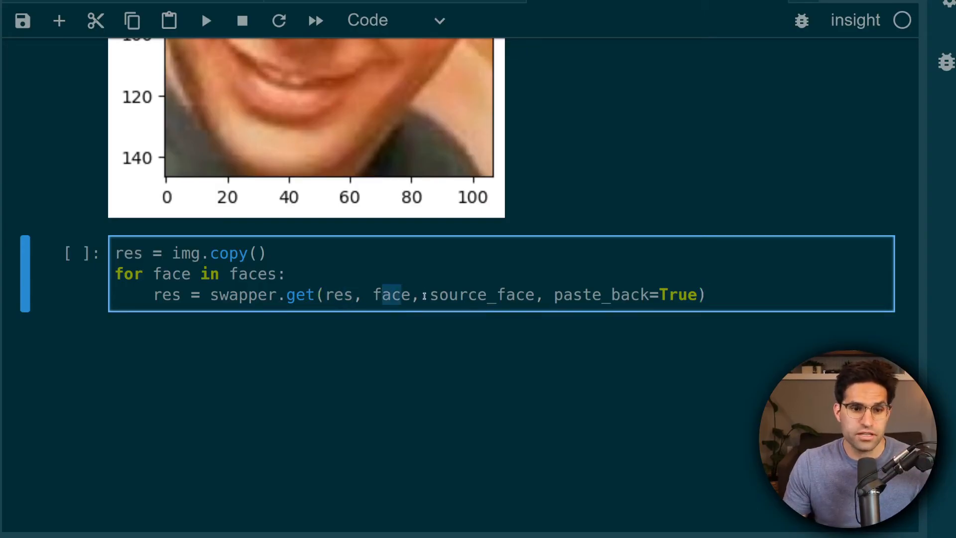
key("shift+enter")
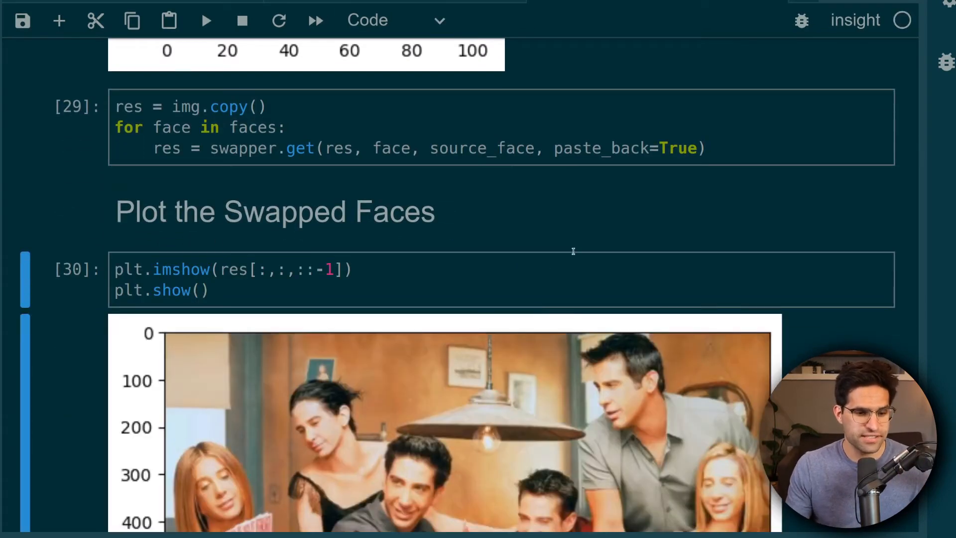
- Show the plt.imshow(res[:,:,::-1]) result of the Friends photo with all faces swapped
scroll("down", 3)
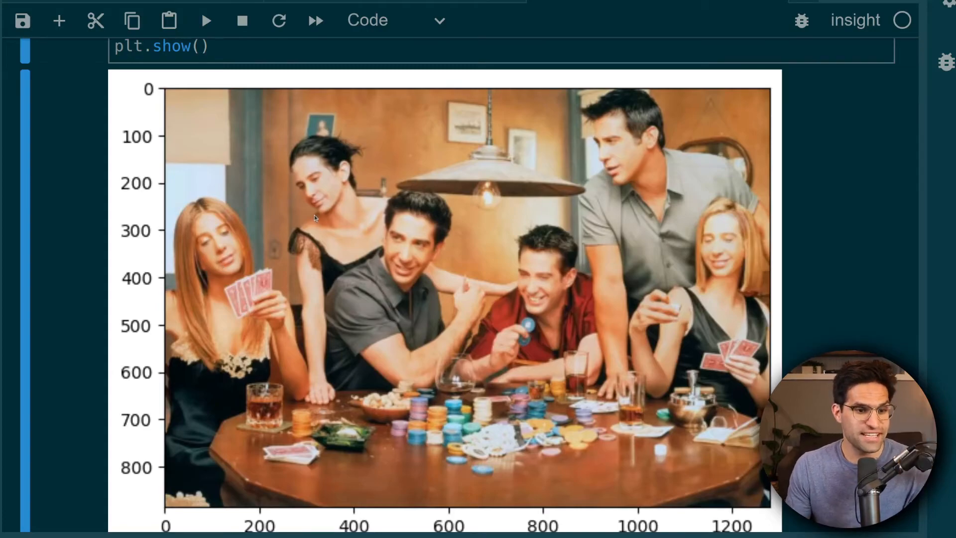
mouse_move(700, 364)
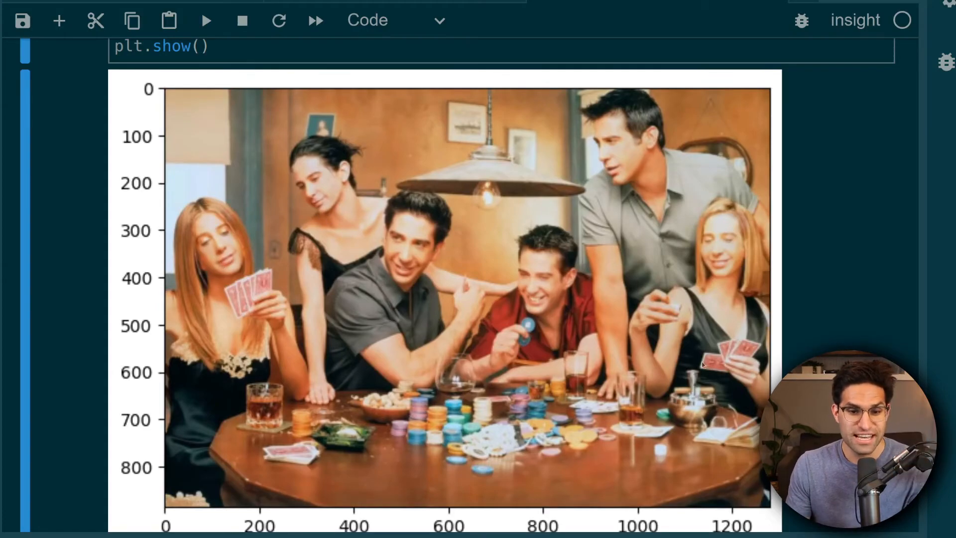
scroll("down", 3)
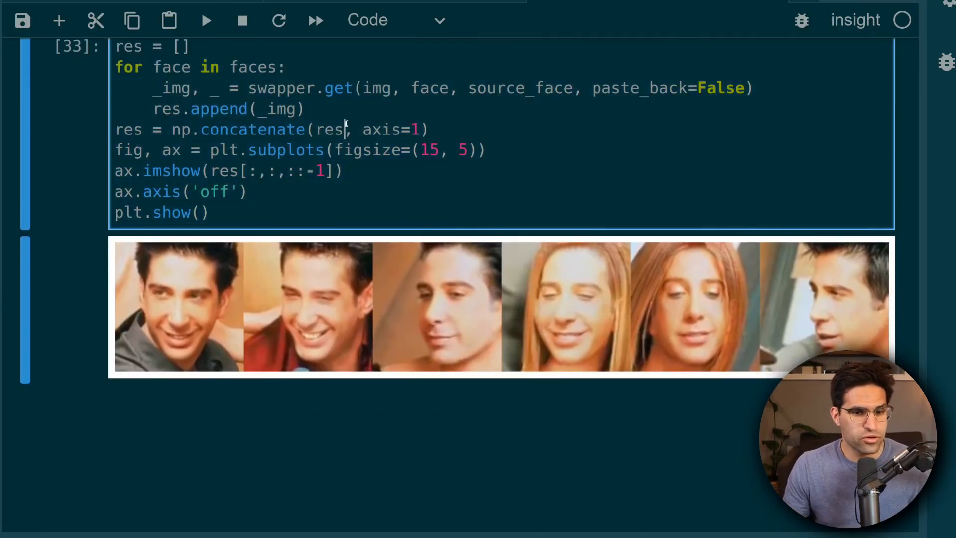
- View the paste_back=False cell concatenating the six swapped face crops along axis 1
scroll("up", 3)
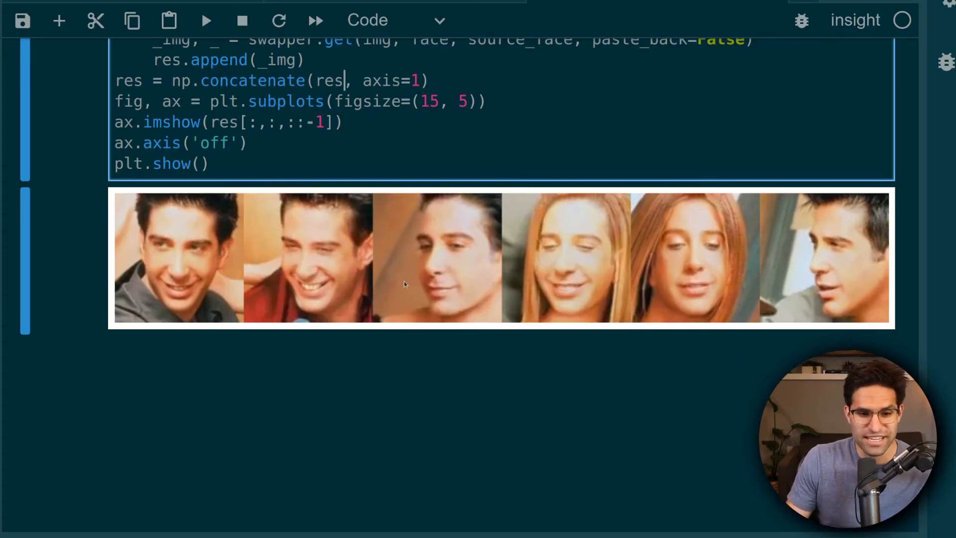
mouse_move(626, 310)
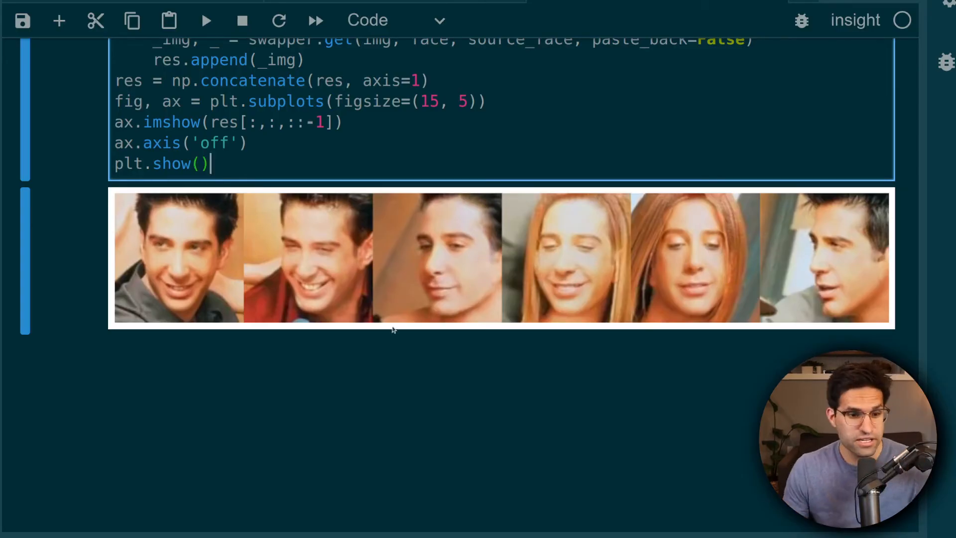
scroll("down", 3)
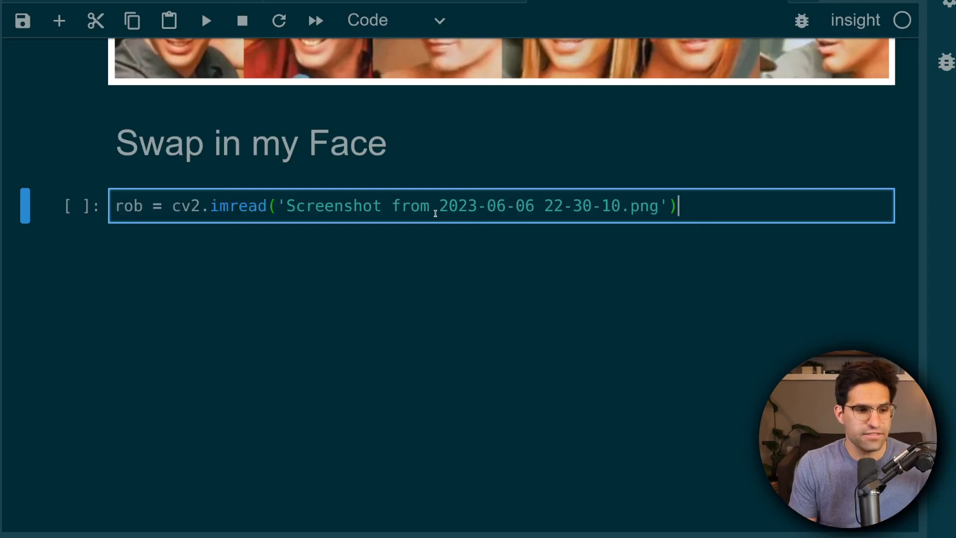
- Run cv2.imread on the presenter's screenshot and display it with plt.imshow
key("shift+enter")
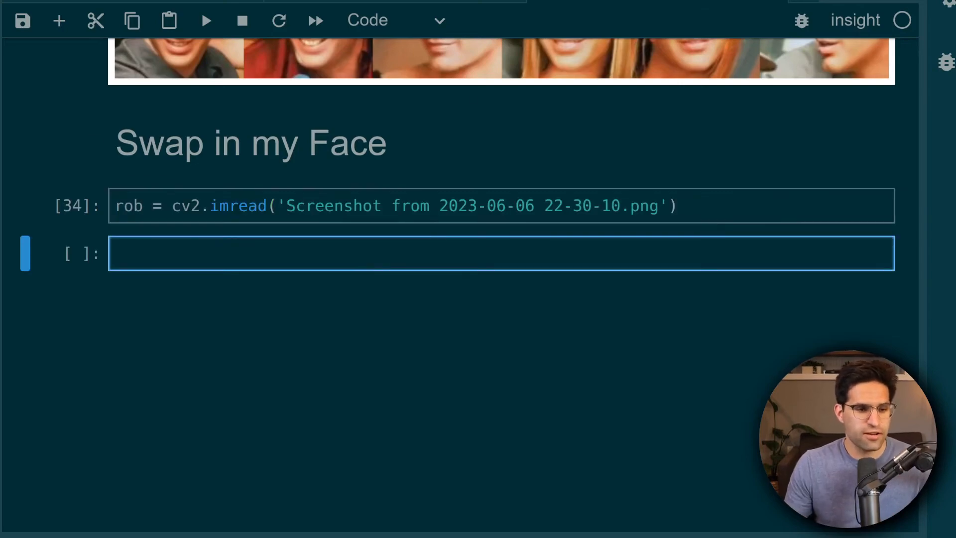
double_click(128, 205)
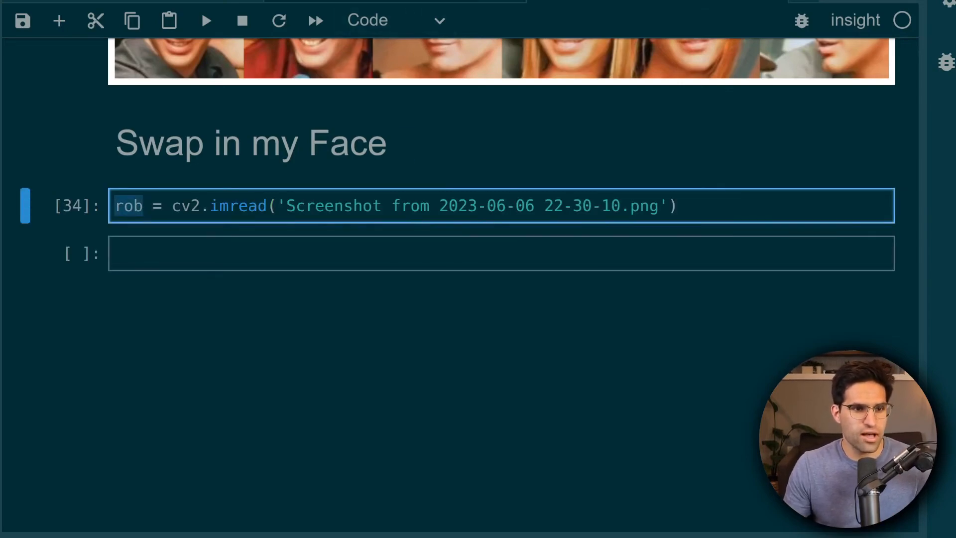
left_click(206, 20)
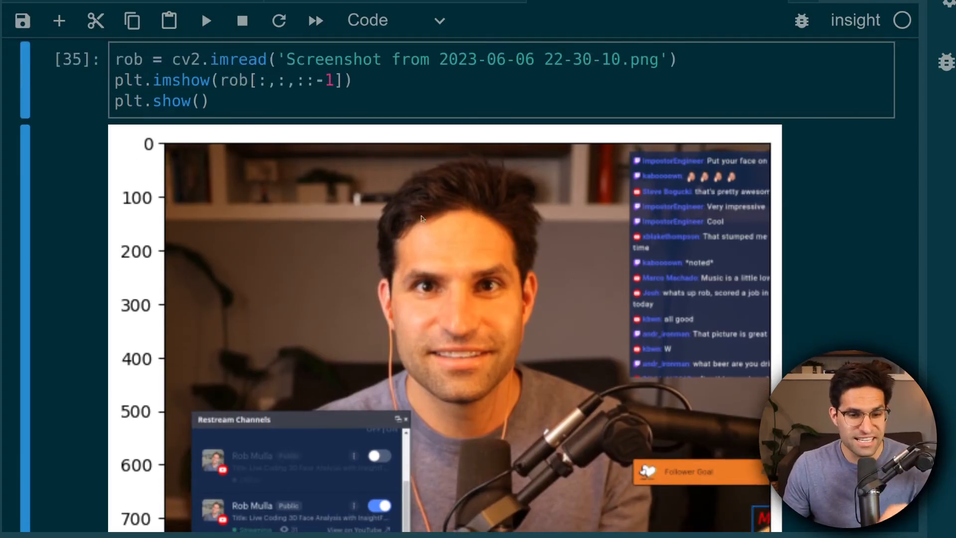
mouse_move(458, 298)
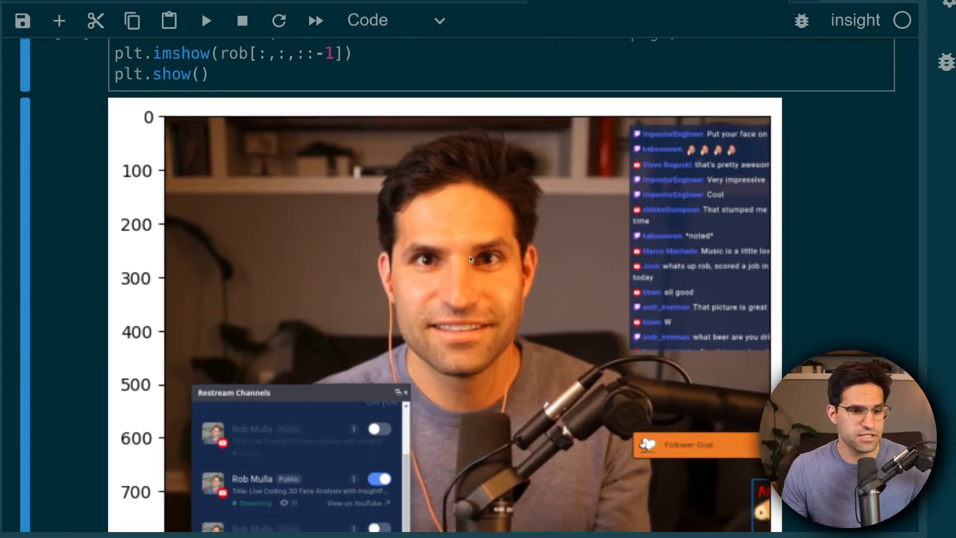
scroll("down", 3)
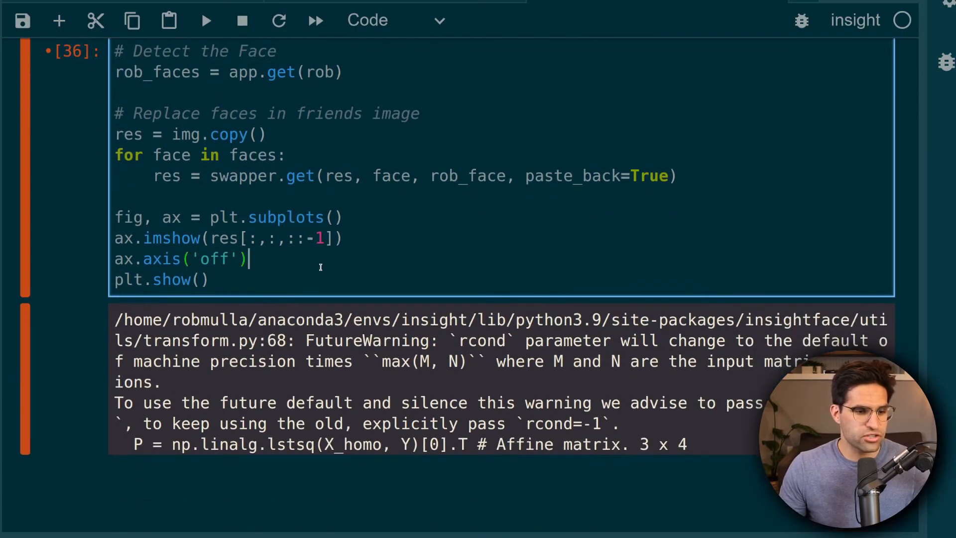
- Add rob_face = rob_faces[0], rerun the swap, and start the Monty Python cv2.imread cell
left_click(206, 20)
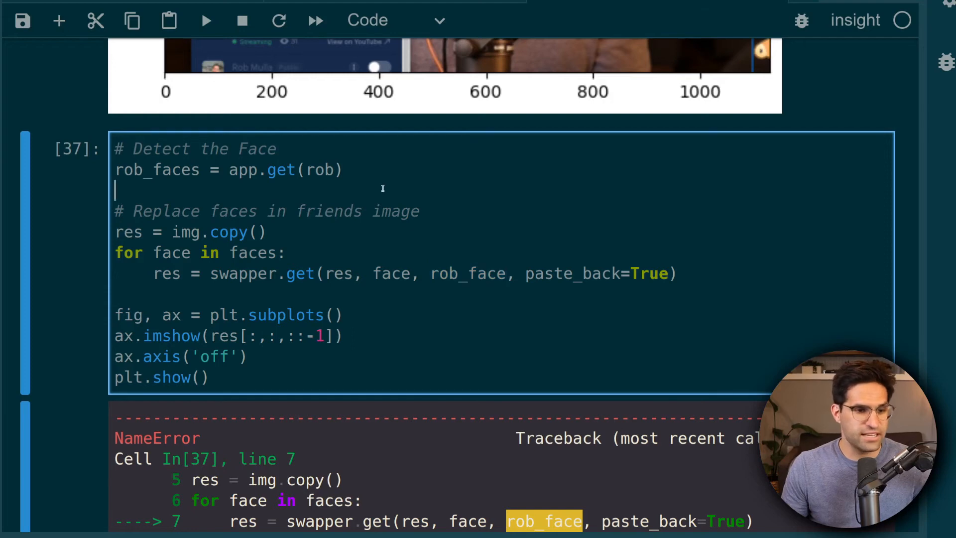
type("rob_face = rob_faces[0")
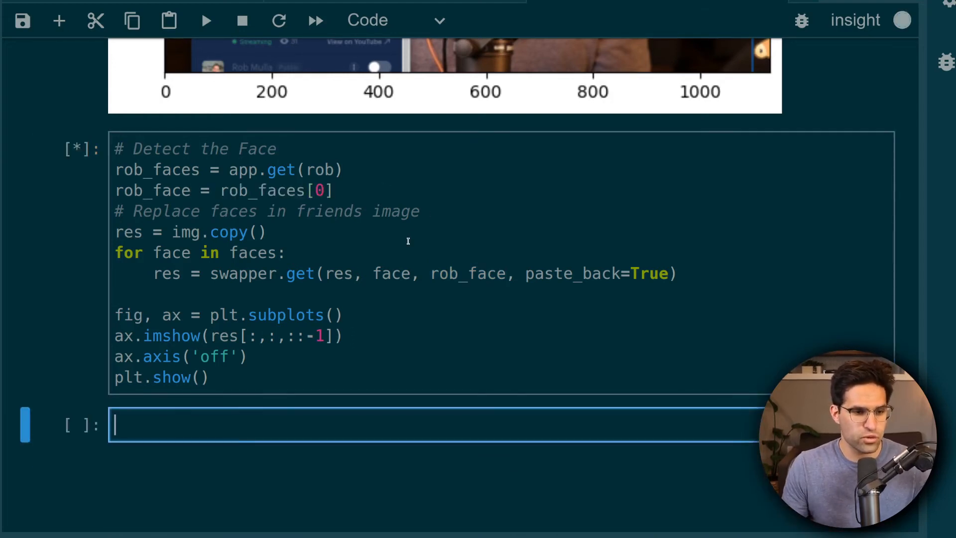
left_click(206, 20)
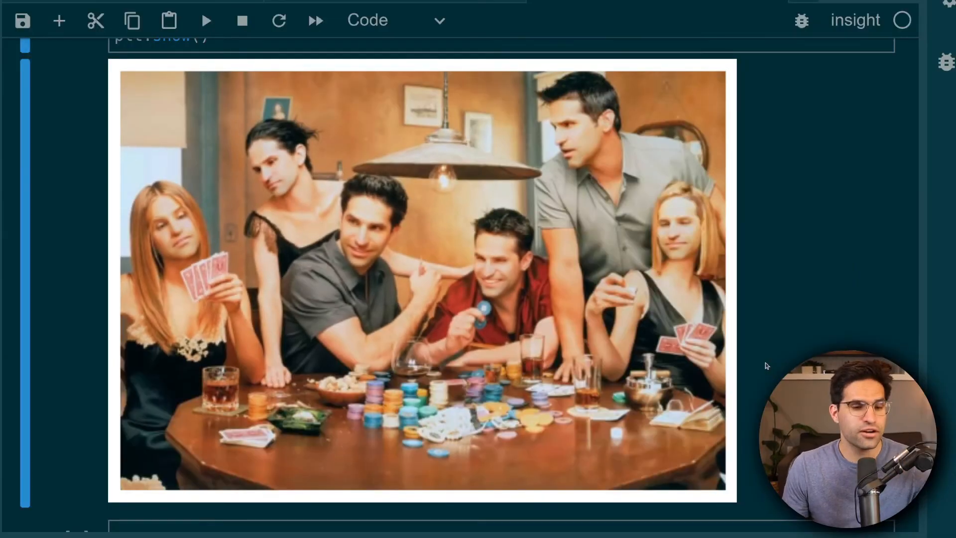
scroll("down", 3)
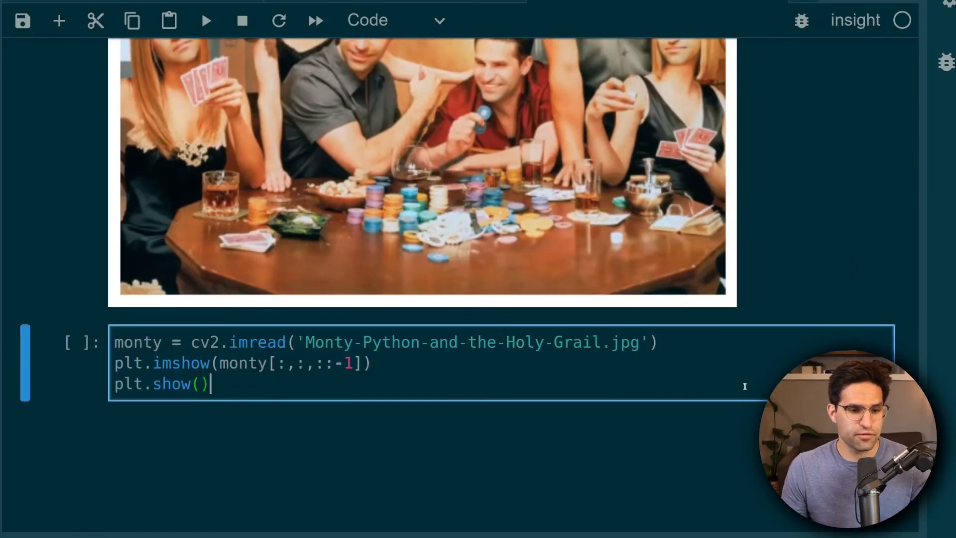
- Run the cell swapping the presenter's face onto every Monty Python face
left_click(206, 20)
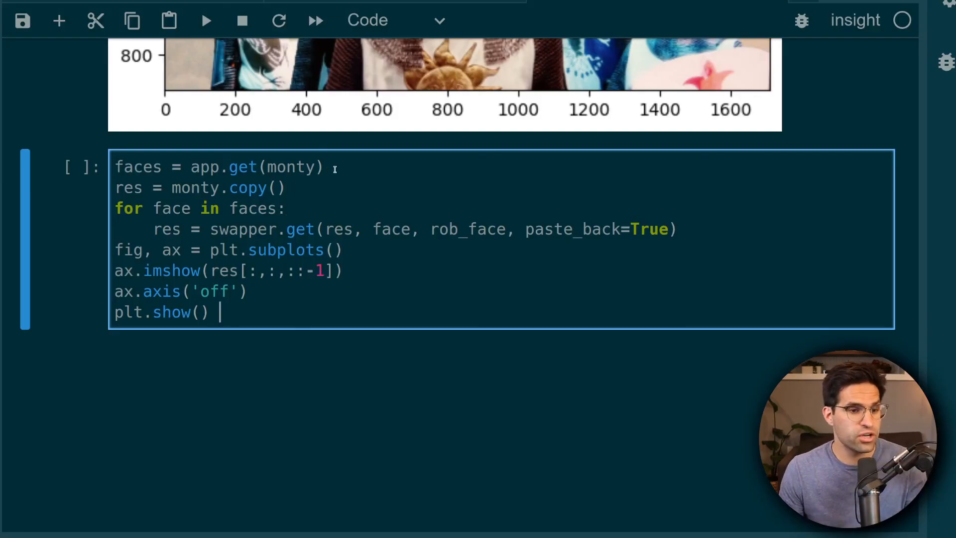
key("Shift+Enter")
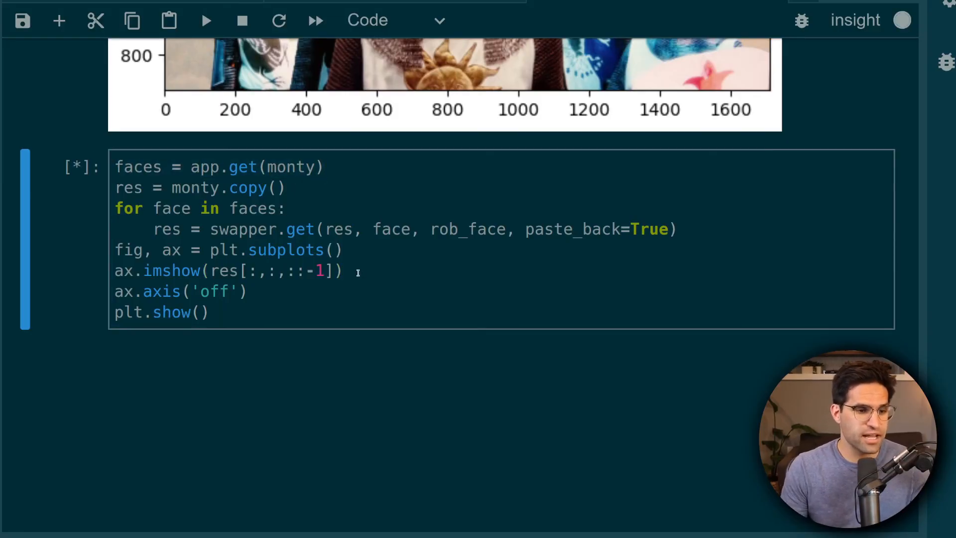
mouse_move(397, 271)
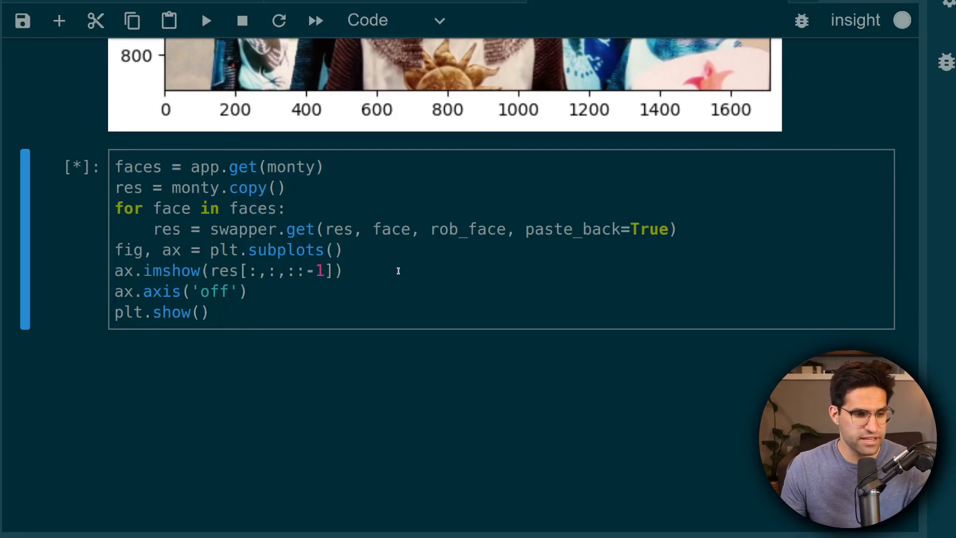
scroll("up", 3)
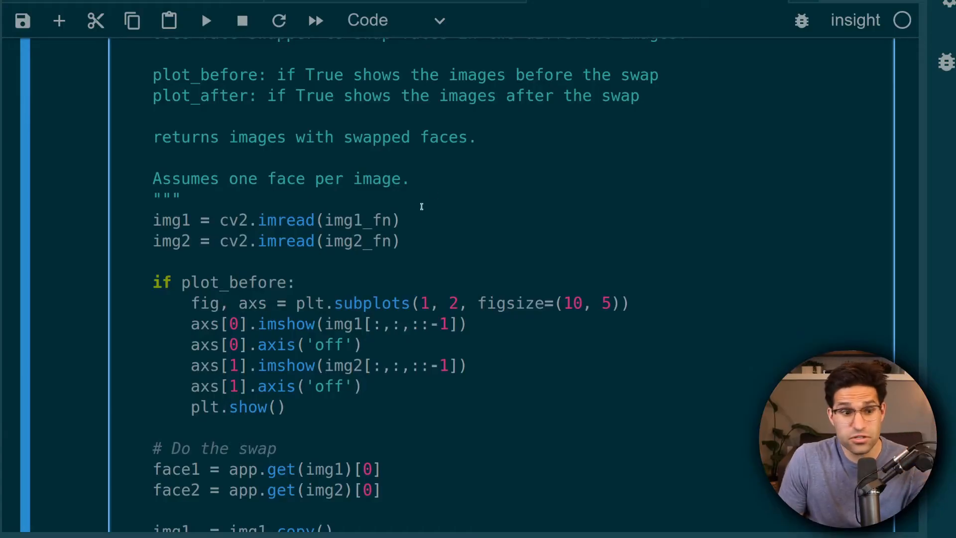
- Break swap_n_show's parameters onto separate lines and scroll through the function body
scroll("up", 3)
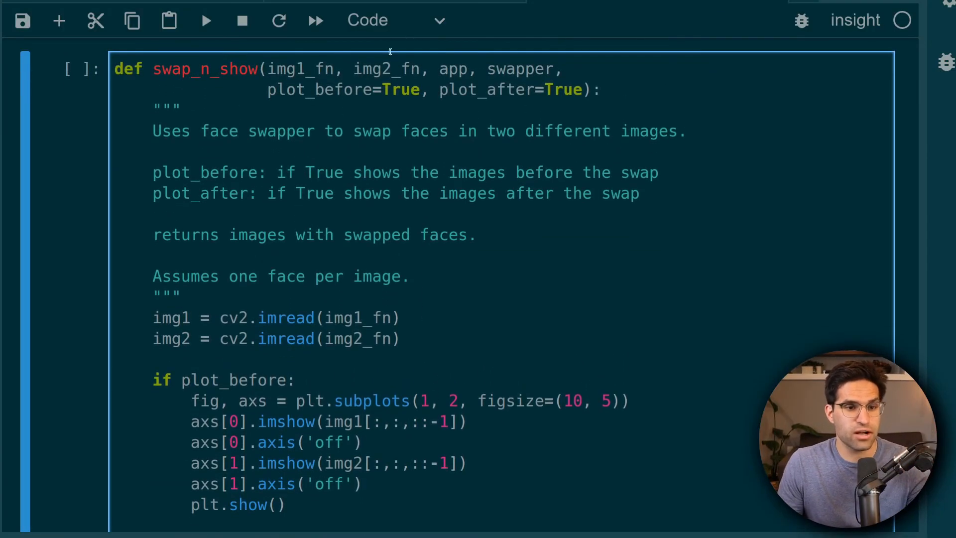
key("Return")
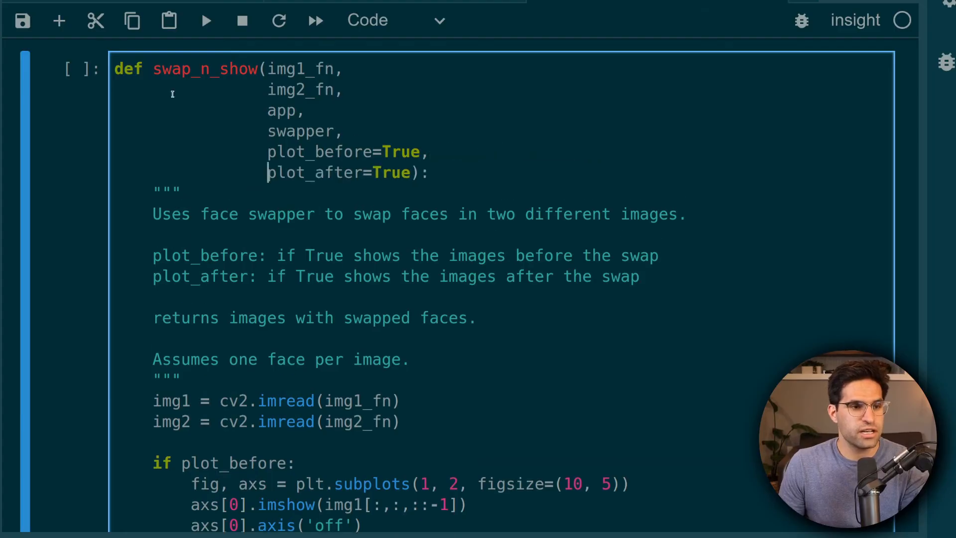
left_click(344, 89)
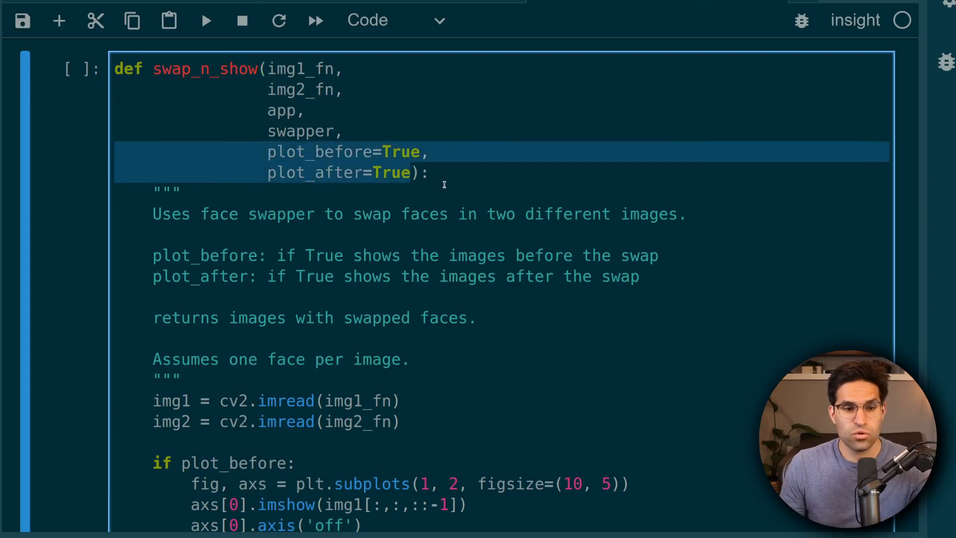
mouse_move(411, 172)
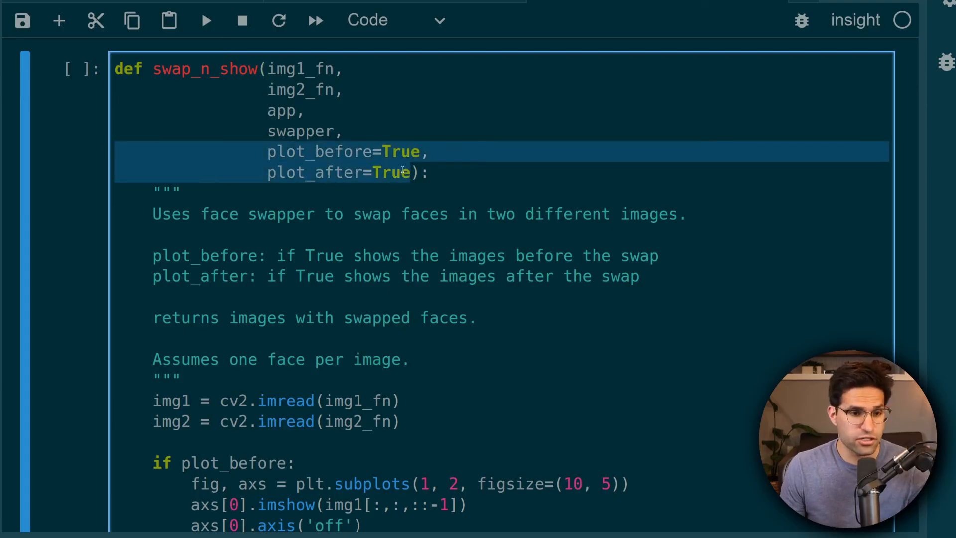
scroll("down", 3)
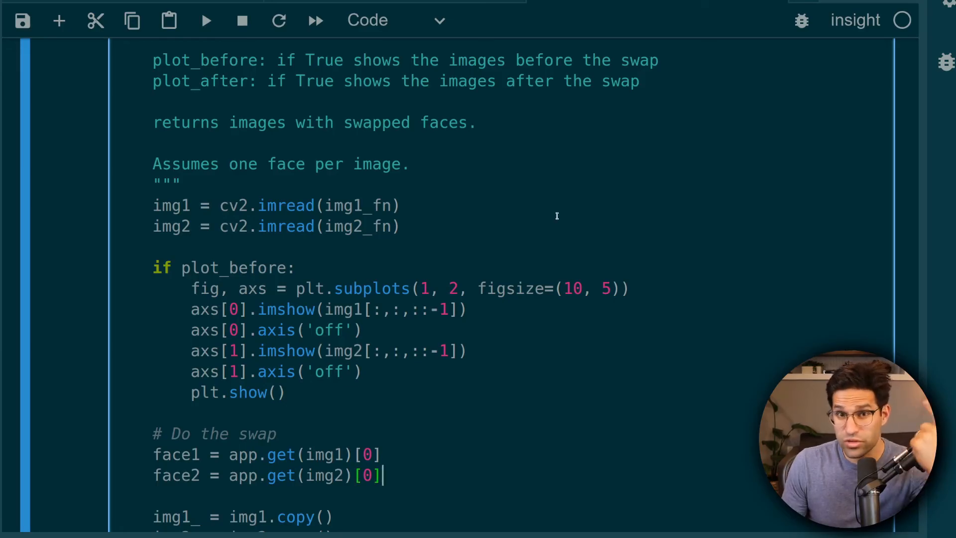
scroll("down", 3)
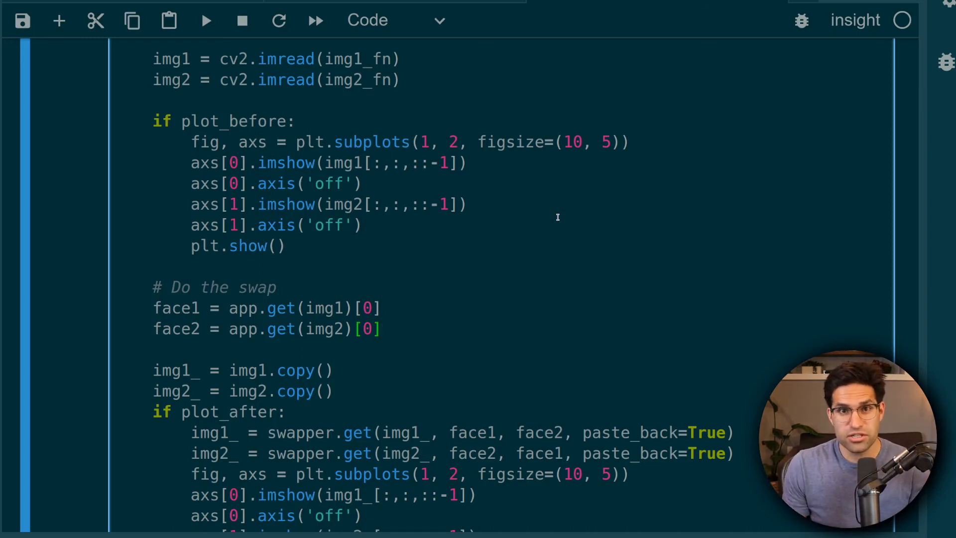
scroll("down", 3)
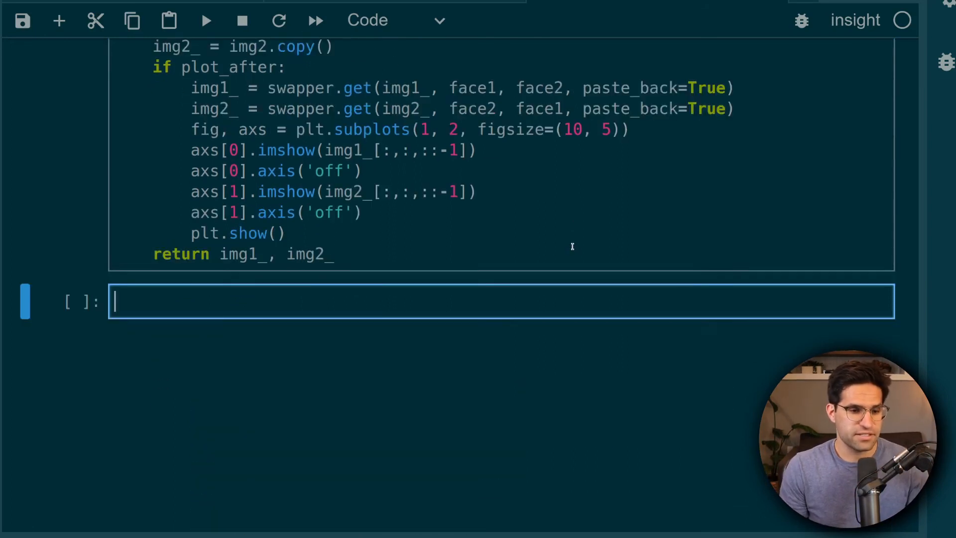
- Run swap_n_show('lecun.jpeg', 'gary.jpeg', app, swapper) and then on obi-wan.jpeg and spock.jpg, viewing results
type("swap_n_show('lecun.jpeg', 'gary.jpeg',")
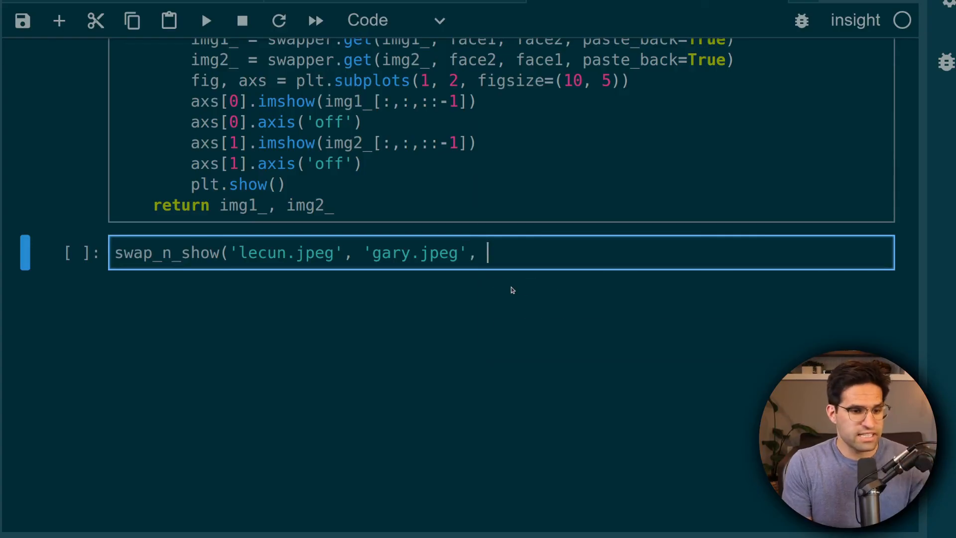
type("a")
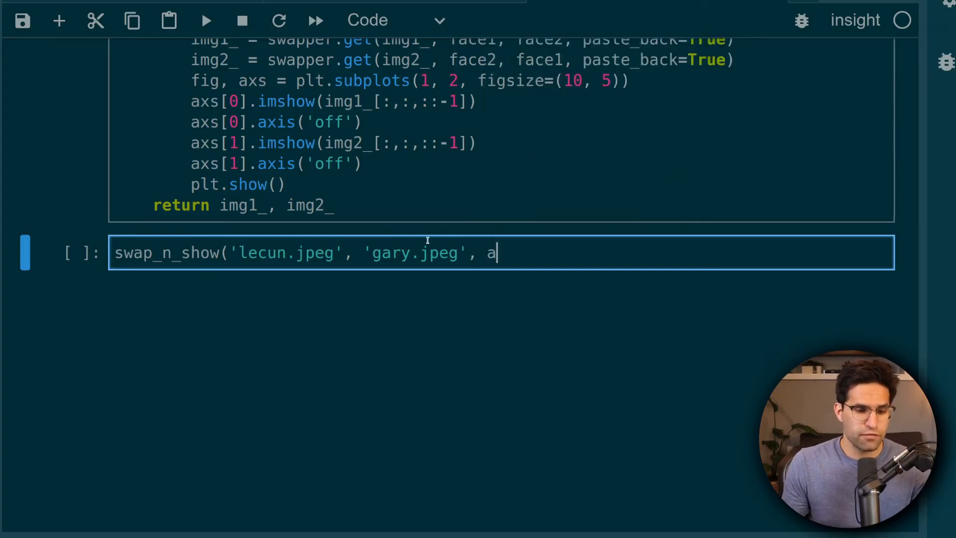
type("pp,")
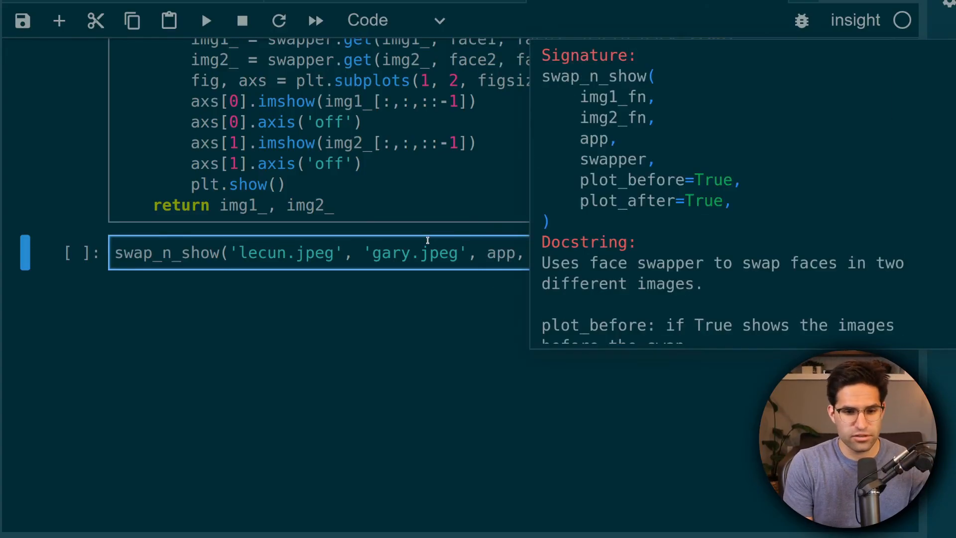
type("sw")
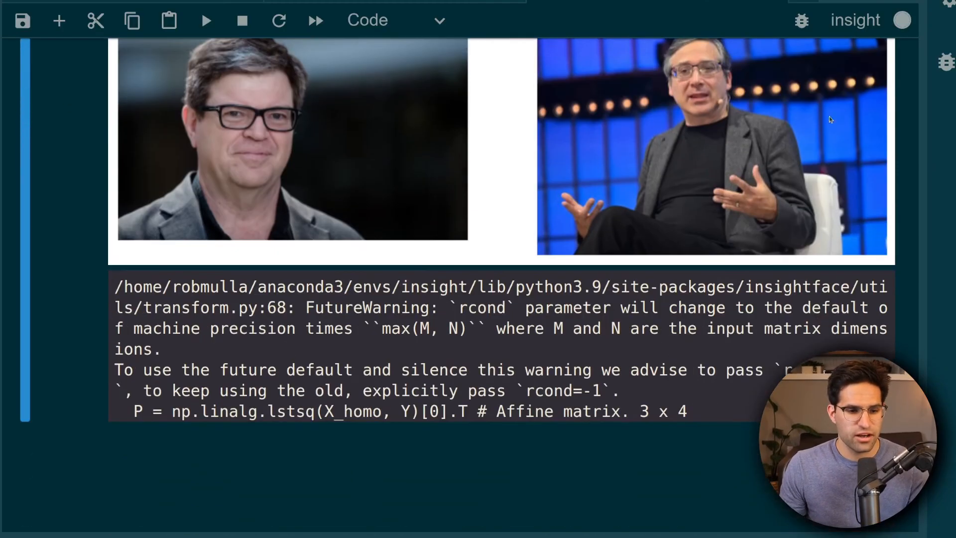
scroll("down", 3)
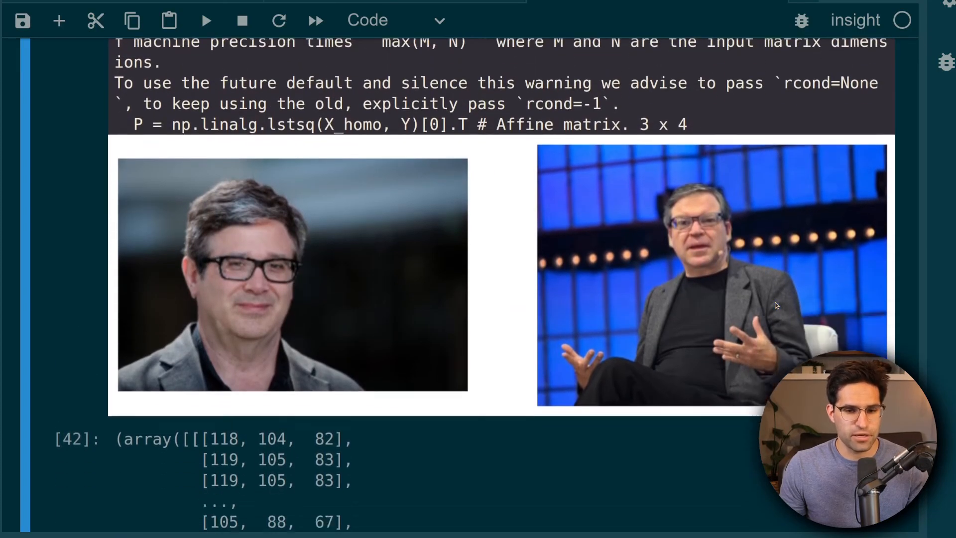
scroll("up", 3)
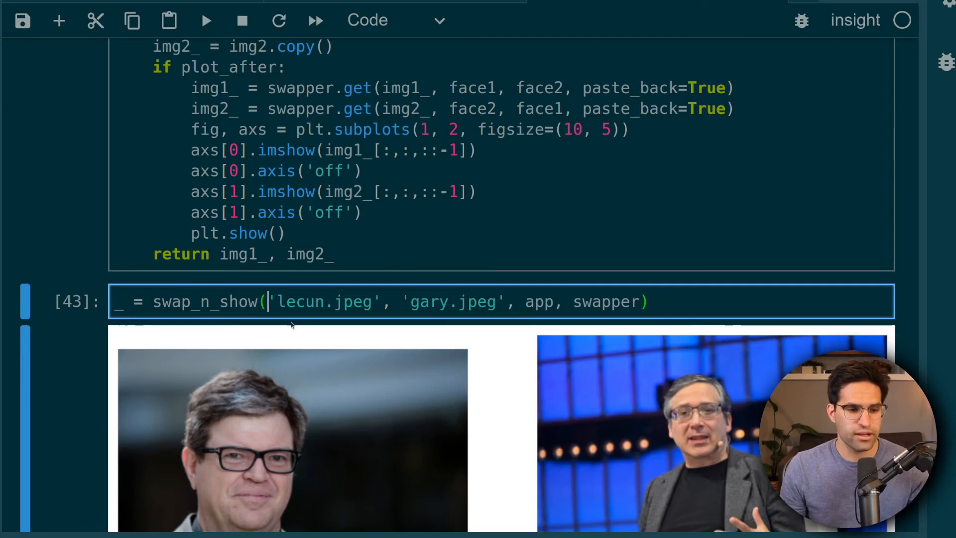
mouse_move(603, 409)
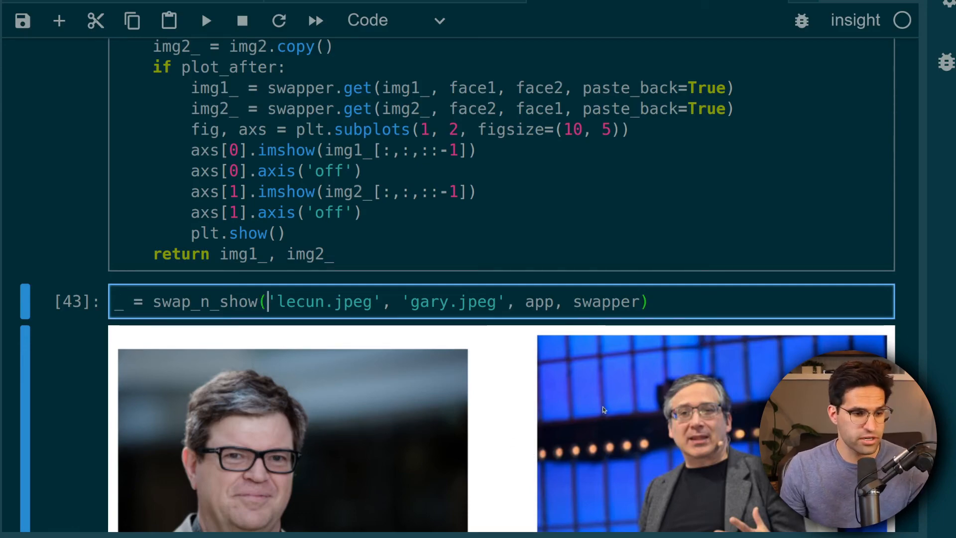
scroll("down", 3)
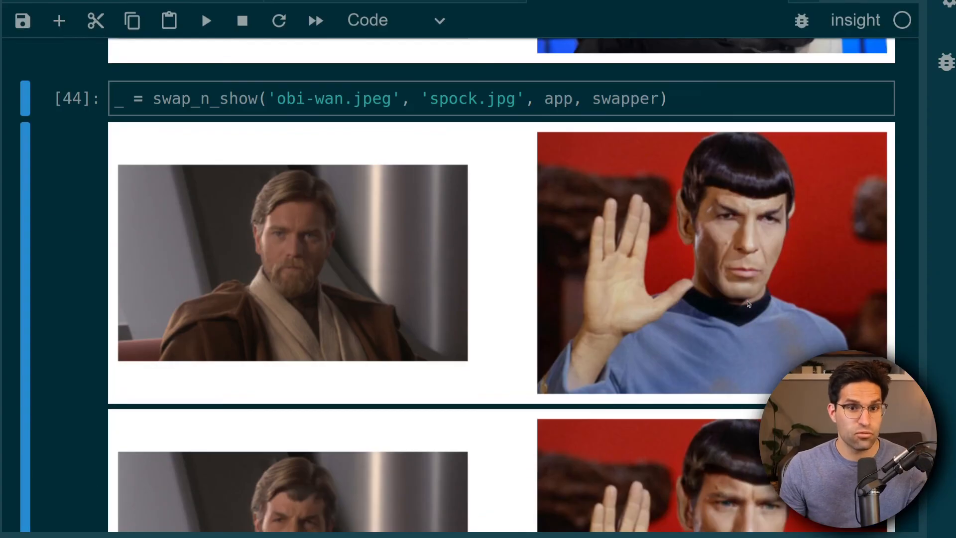
- Add the 'Swap Faces from Same Image' heading and the swap_n_show_same_img function cell
scroll("down", 3)
type("#")
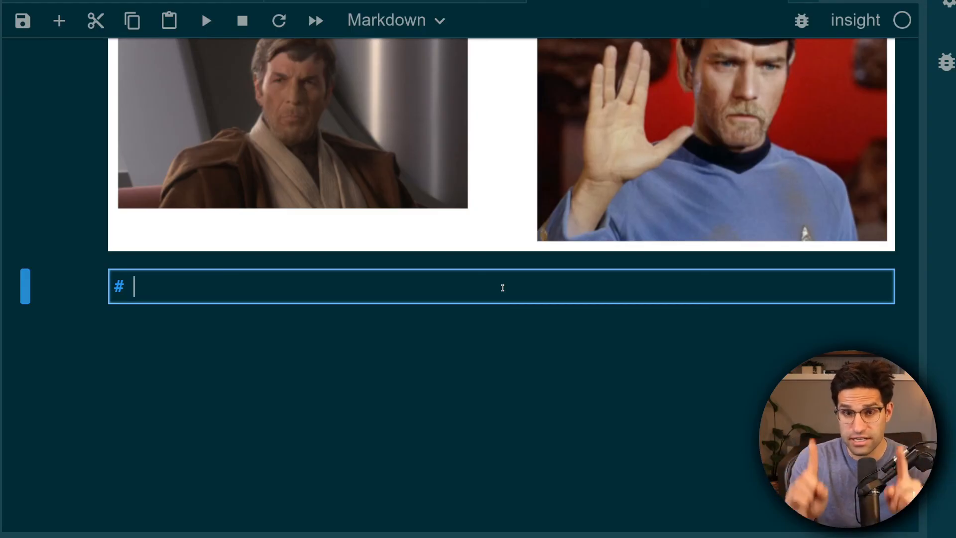
type("Swap Faces from Same Image")
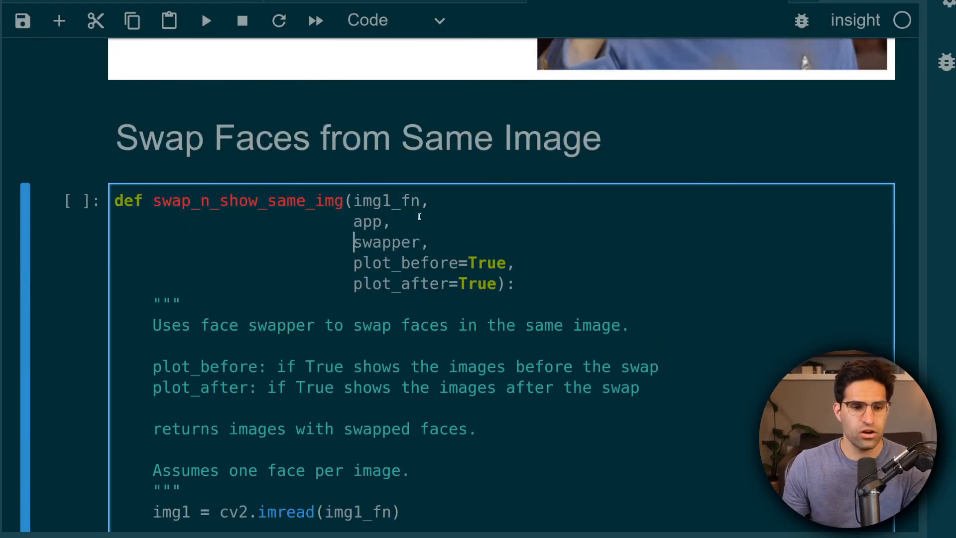
- Loop swap_n_show_same_img over glob('couple*') images and review each couple's swapped faces
double_click(389, 200)
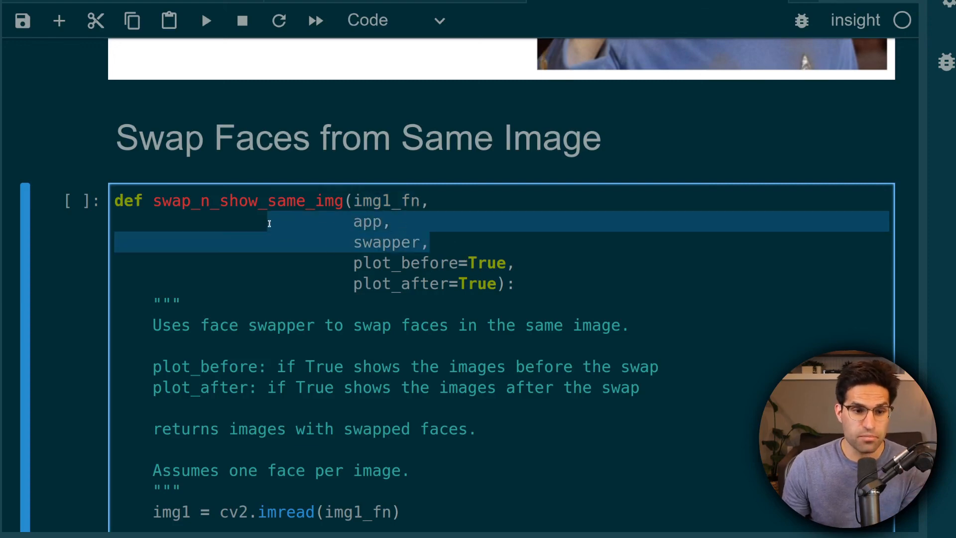
scroll("down", 3)
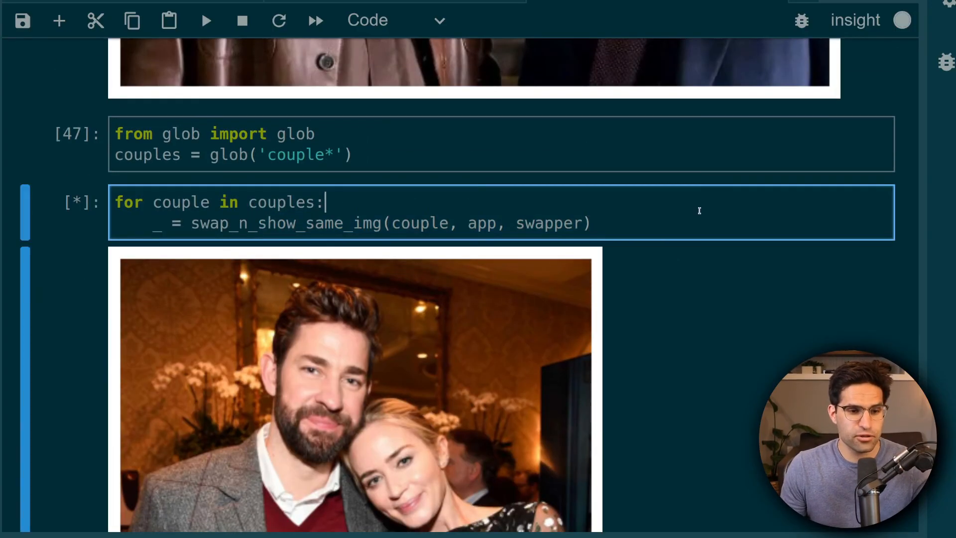
scroll("down", 3)
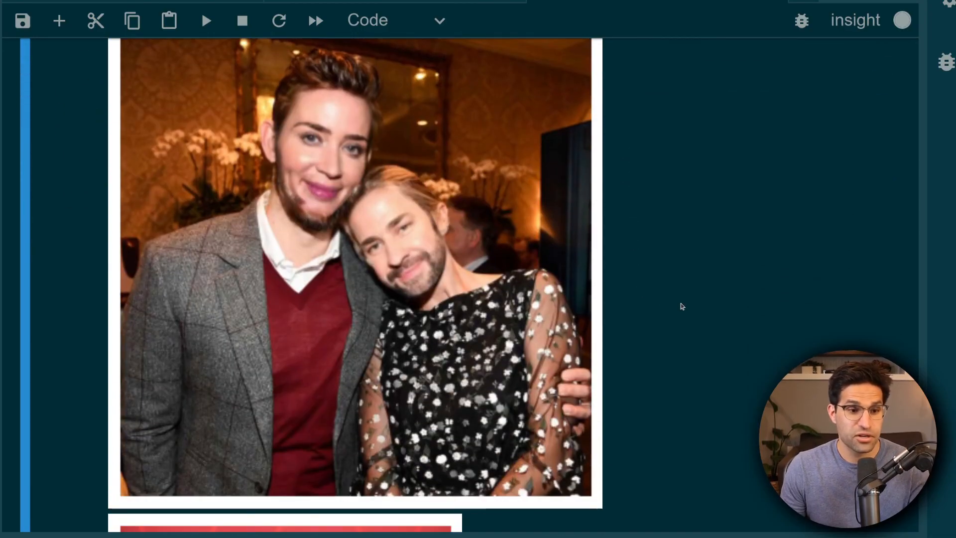
scroll("down", 3)
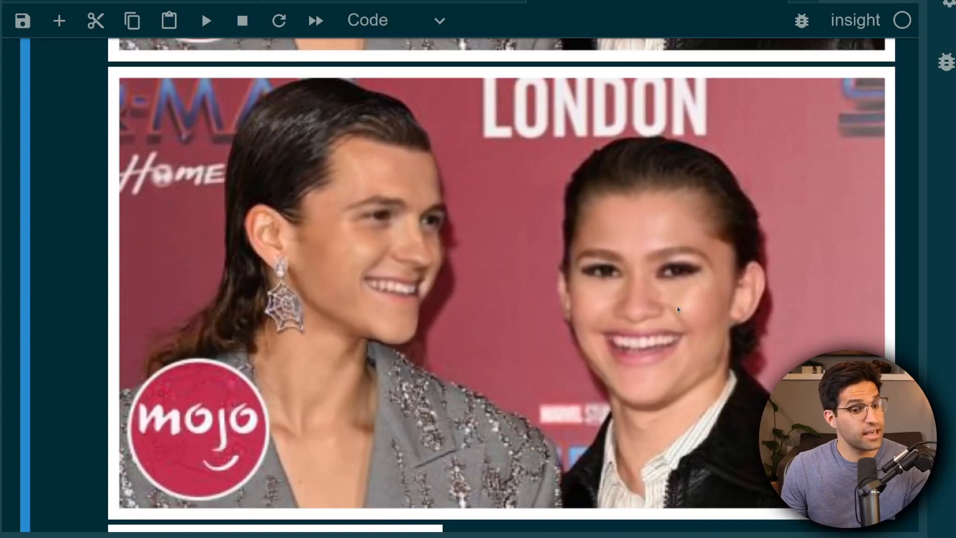
scroll("down", 3)
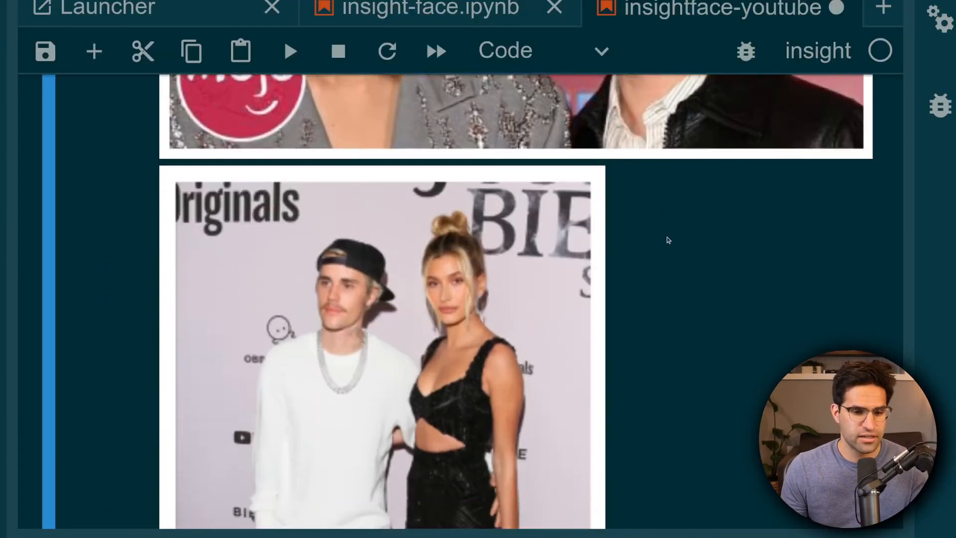
scroll("up", 3)
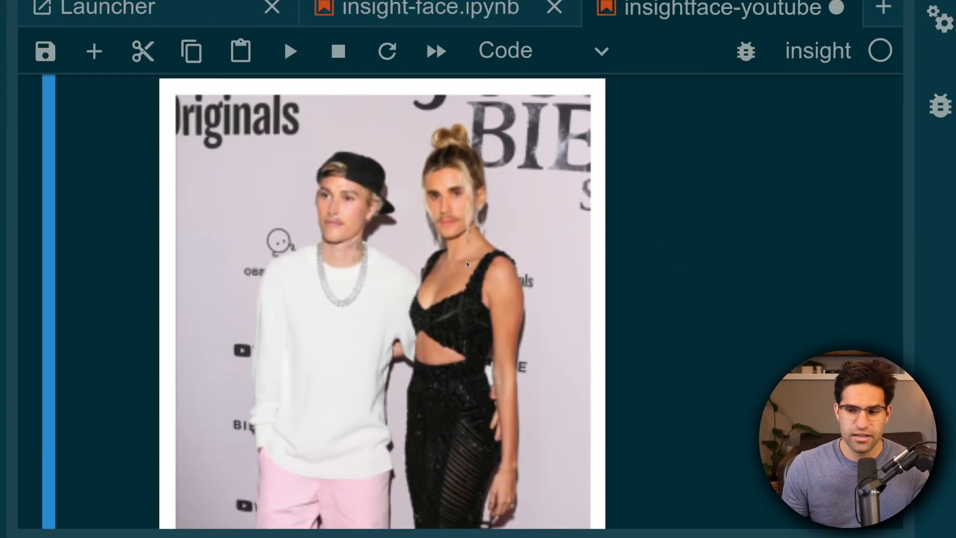
scroll("down", 3)
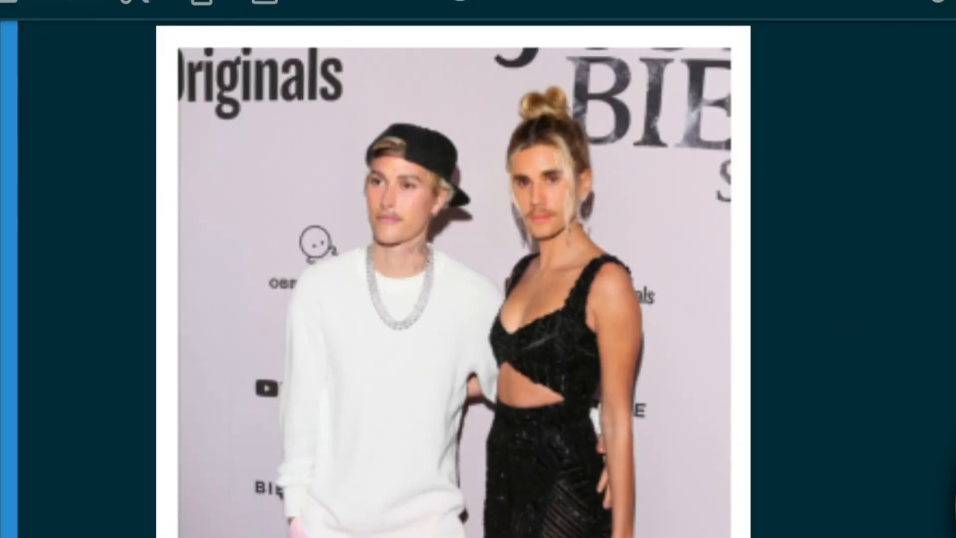